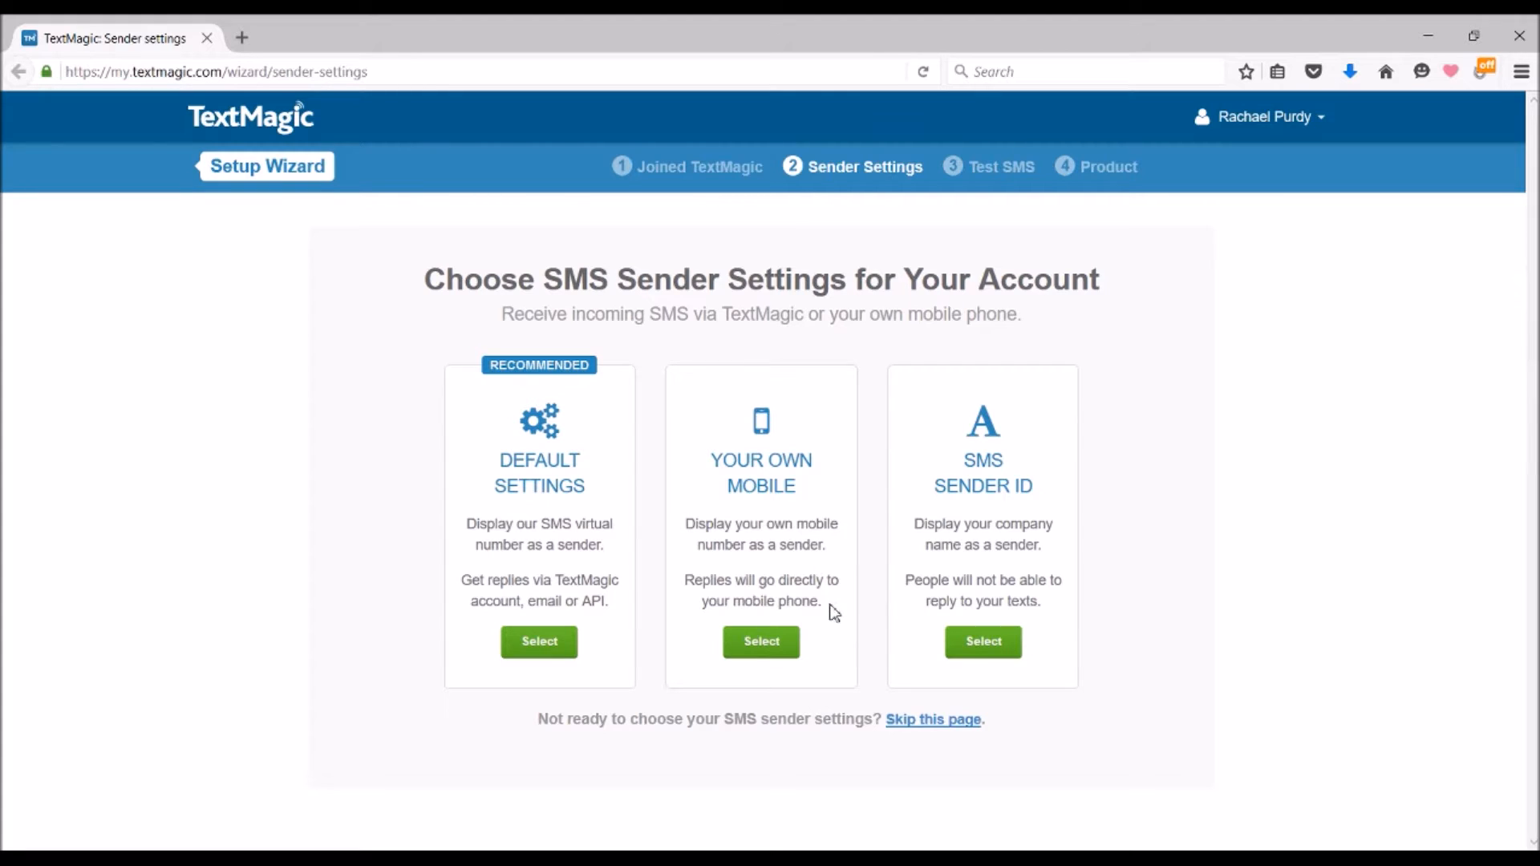
mouse_move(1030, 629)
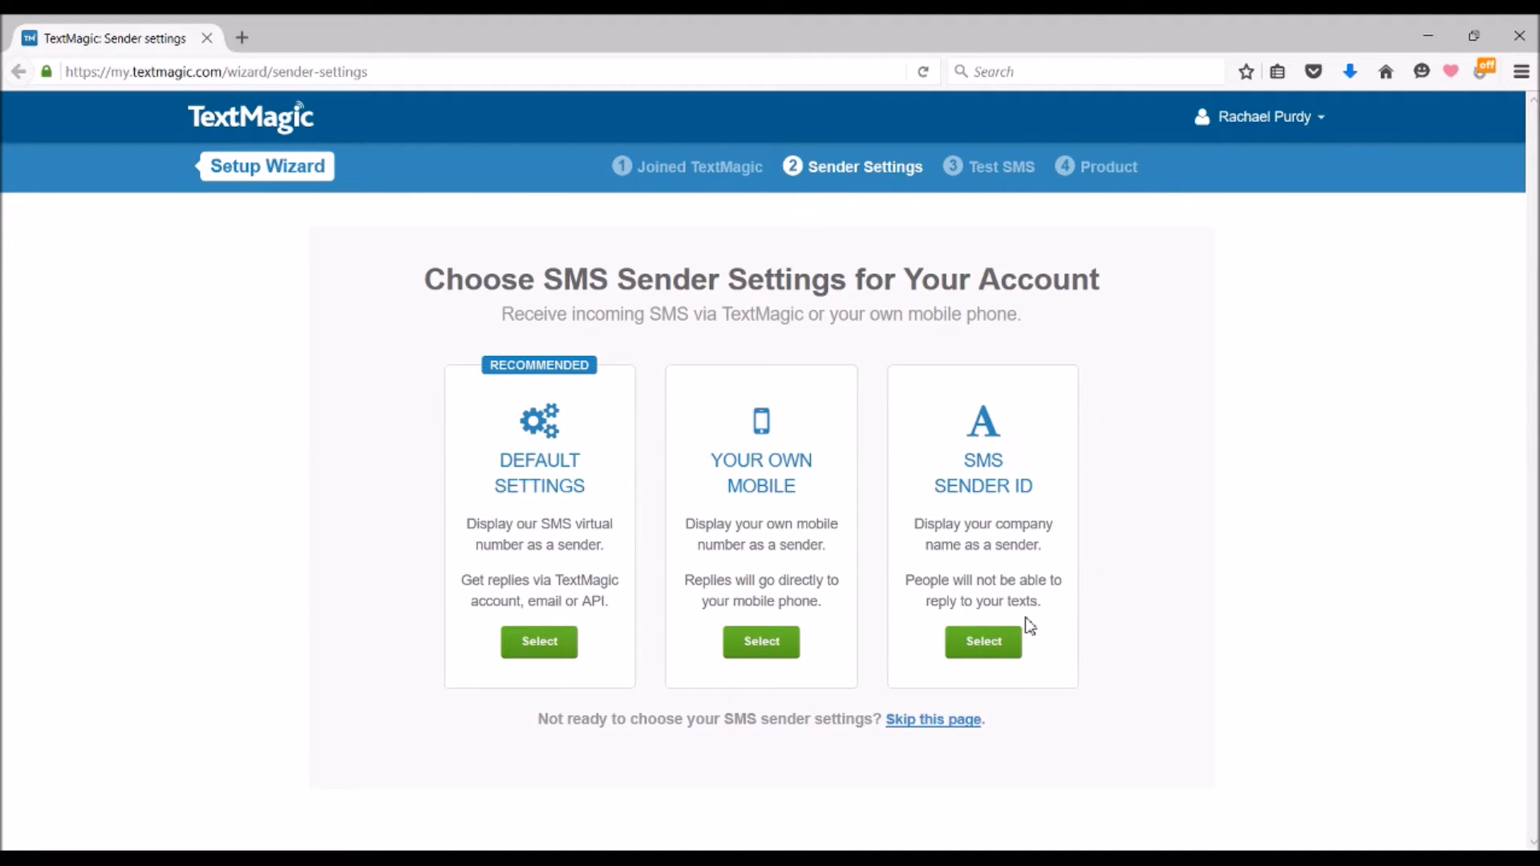
mouse_move(539, 642)
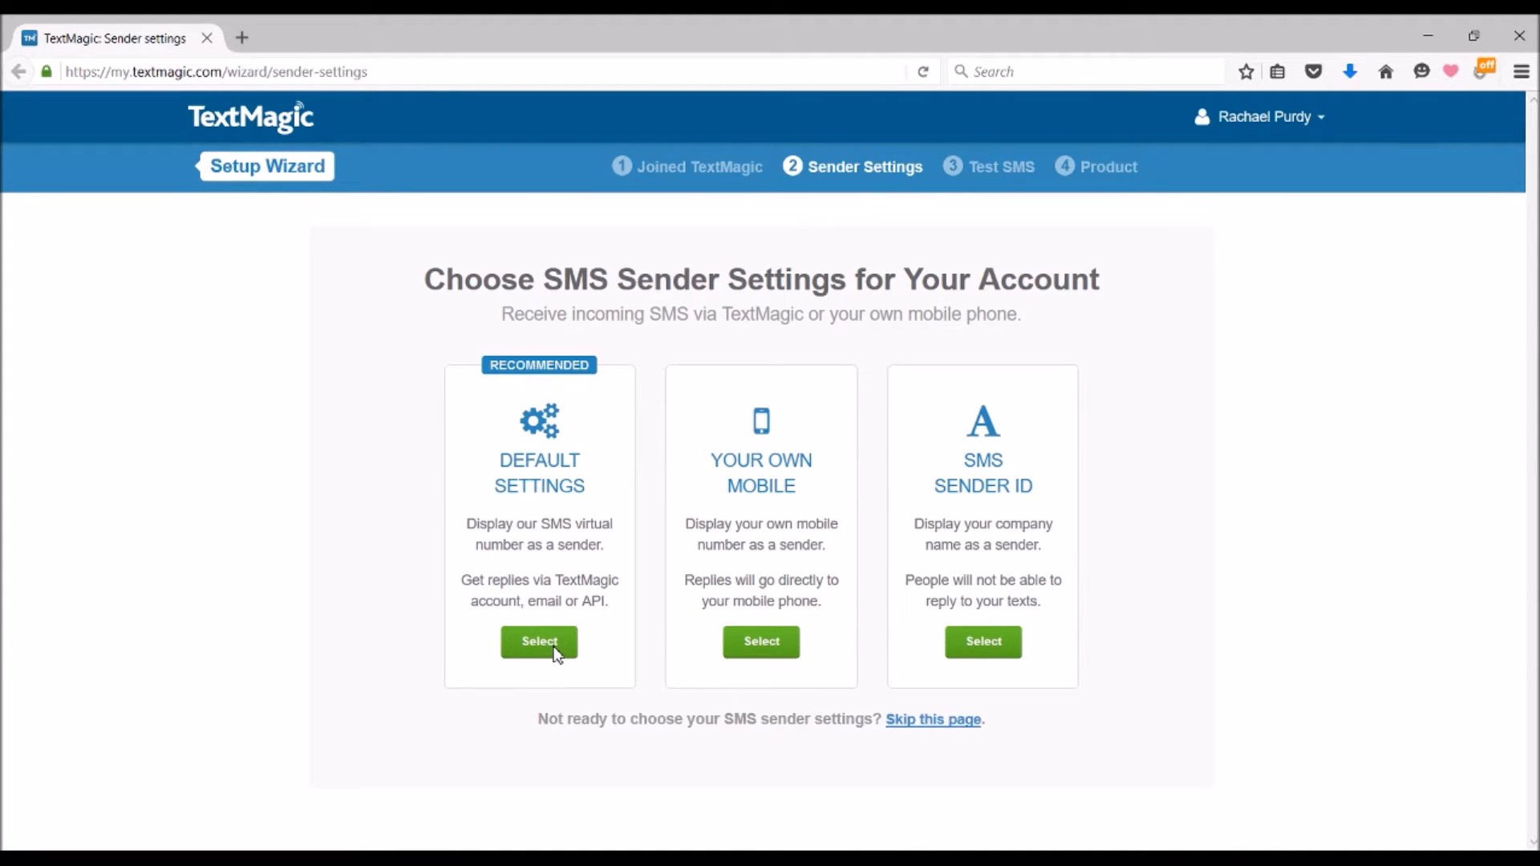
- Accept the Default Settings option on the Sender Settings wizard page
click(539, 641)
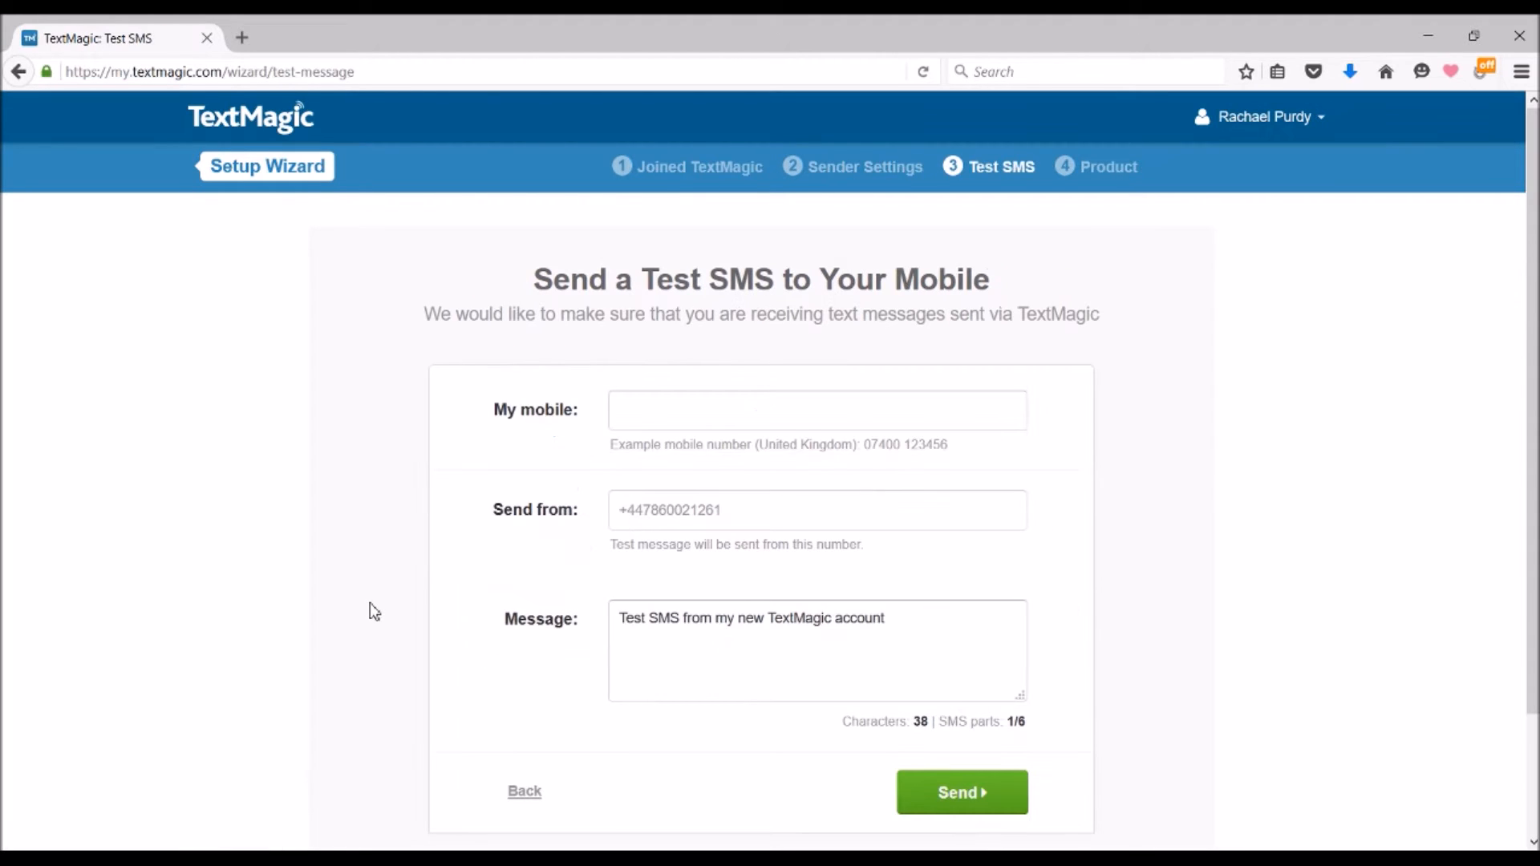
- Enter your own number in My mobile, review the prefilled message and send it
click(819, 411)
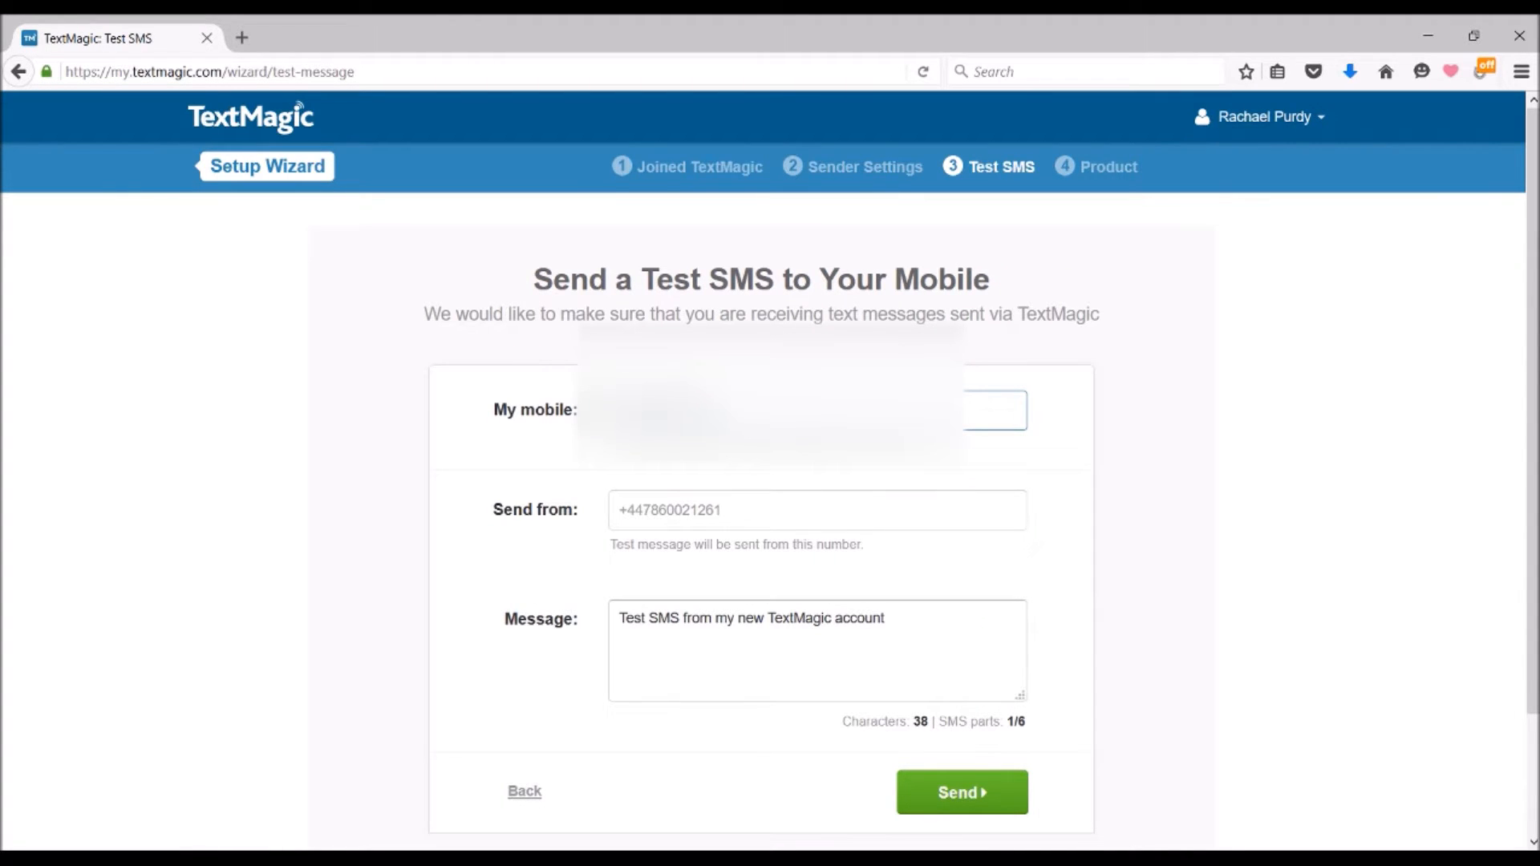
click(815, 656)
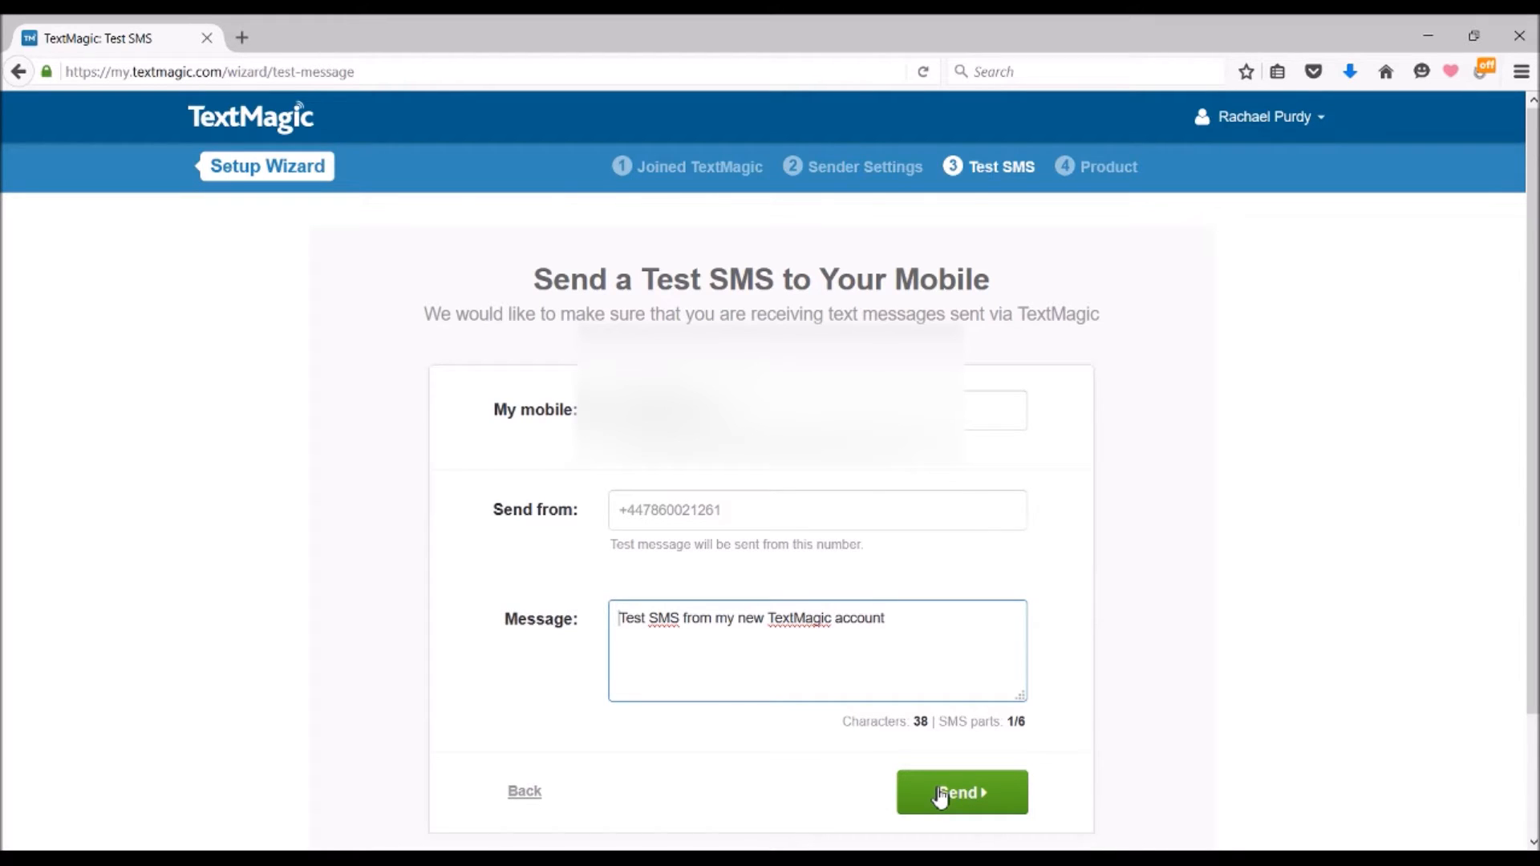
click(961, 815)
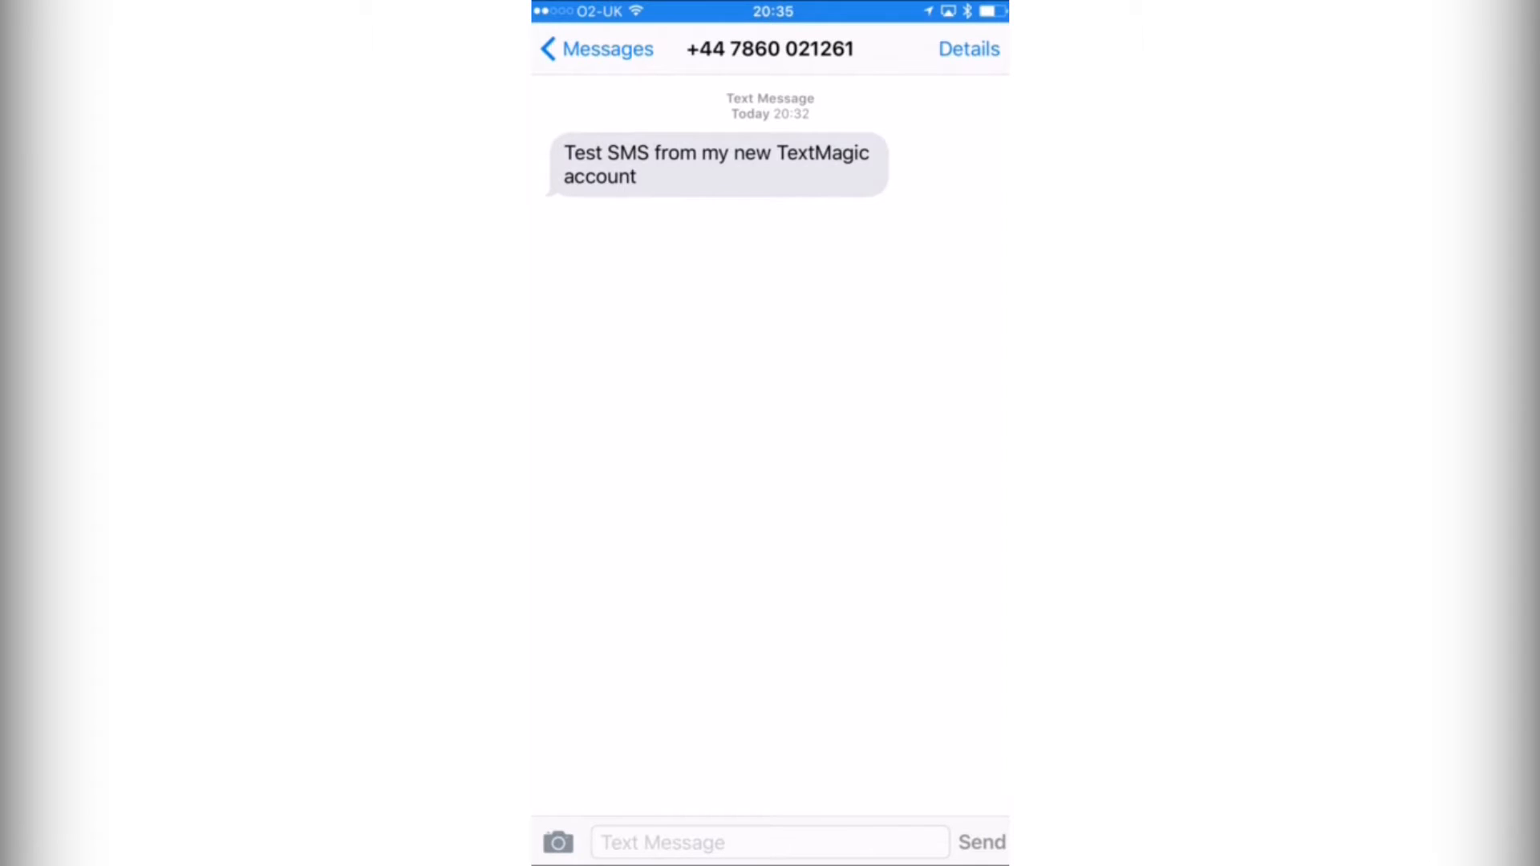
- Reply 'Hello?!' to the TextMagic number from iPhone Messages
click(769, 840)
text(Hello?!)
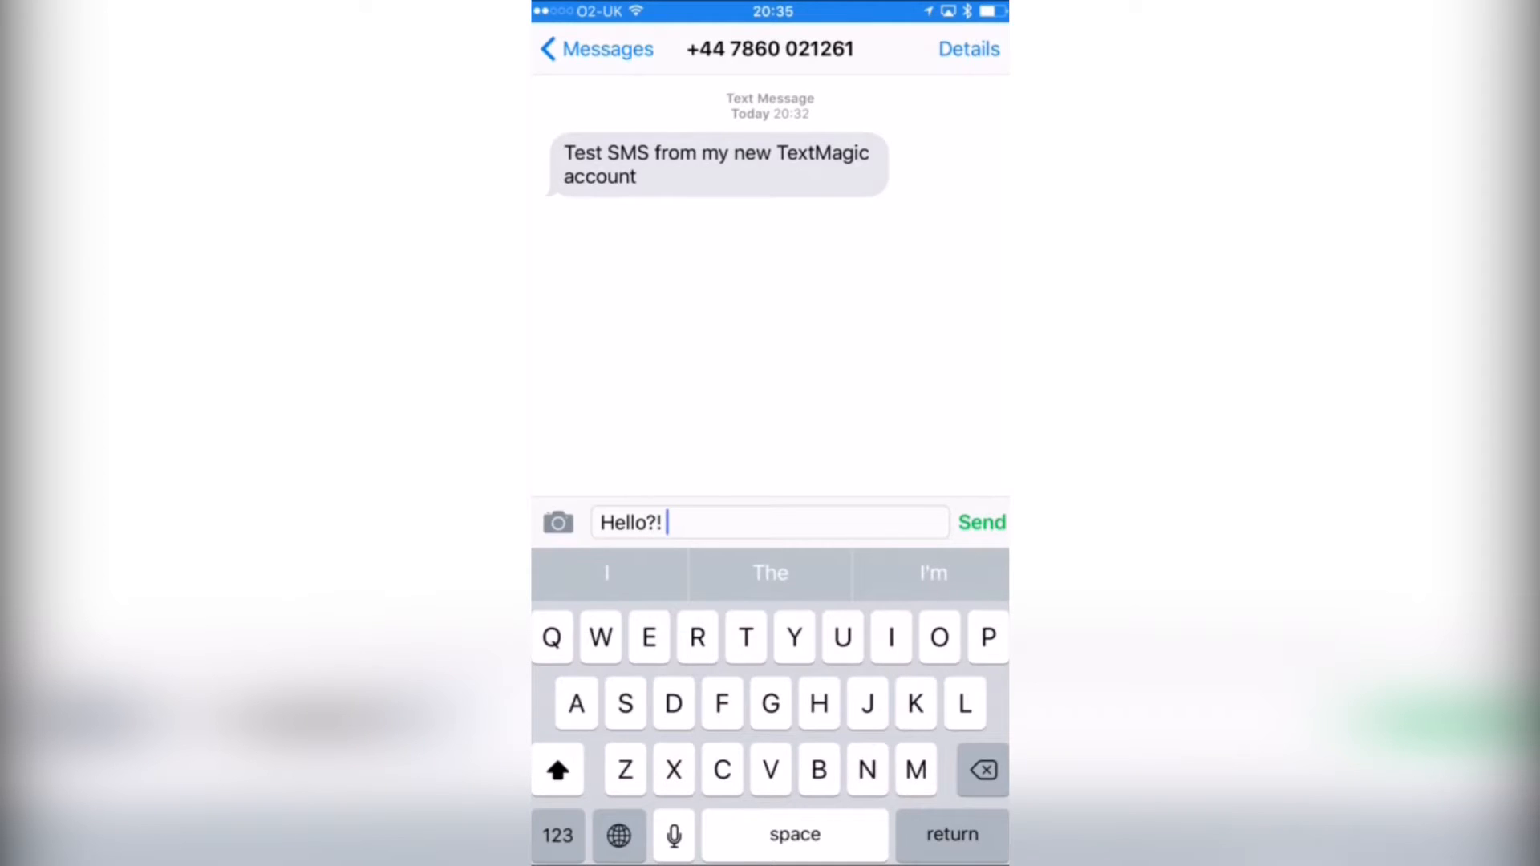
click(981, 523)
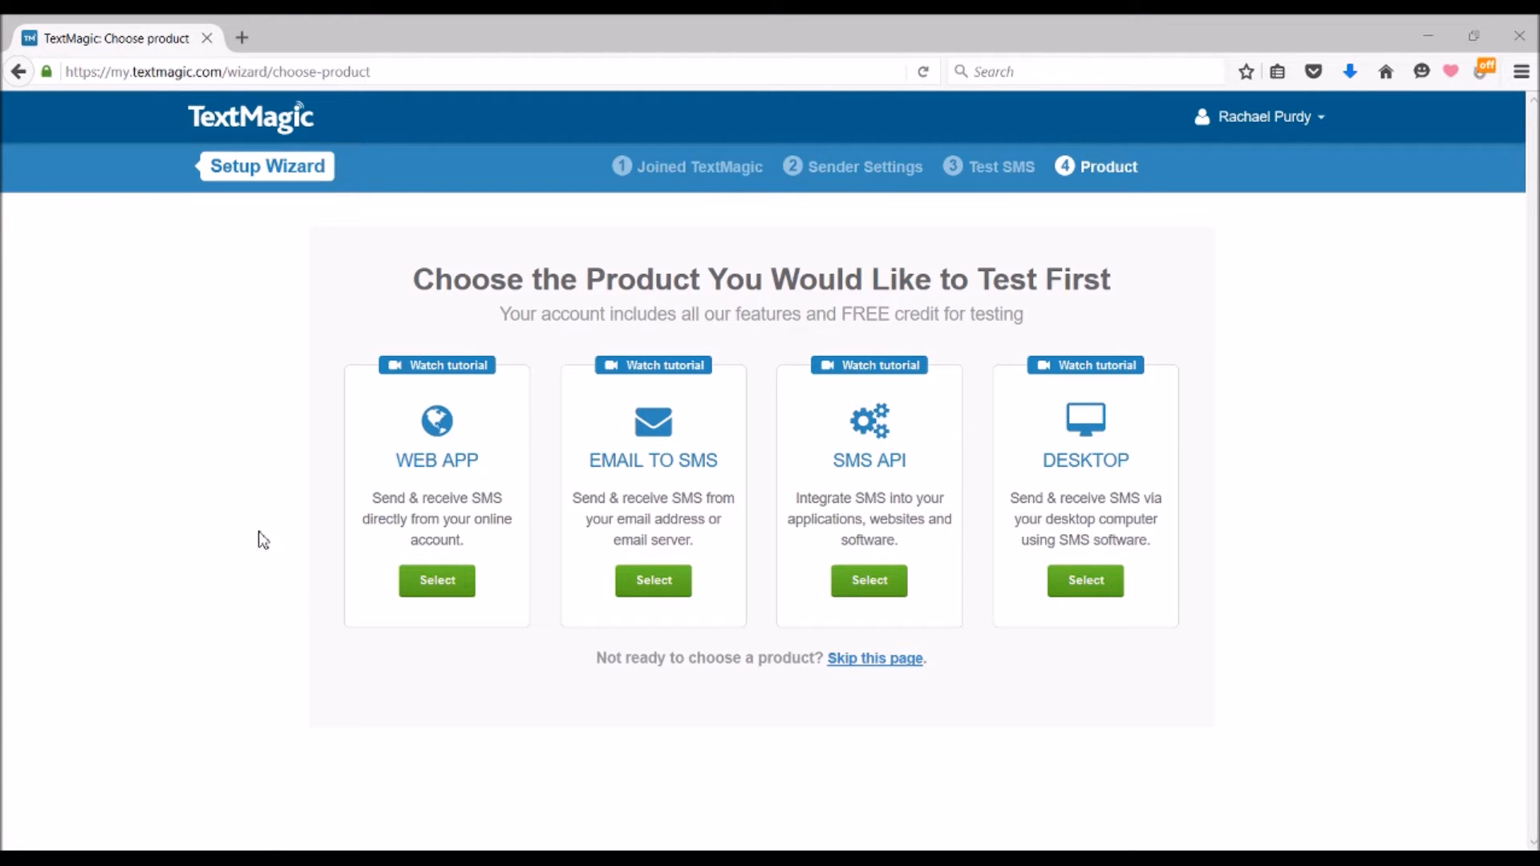
mouse_move(228, 521)
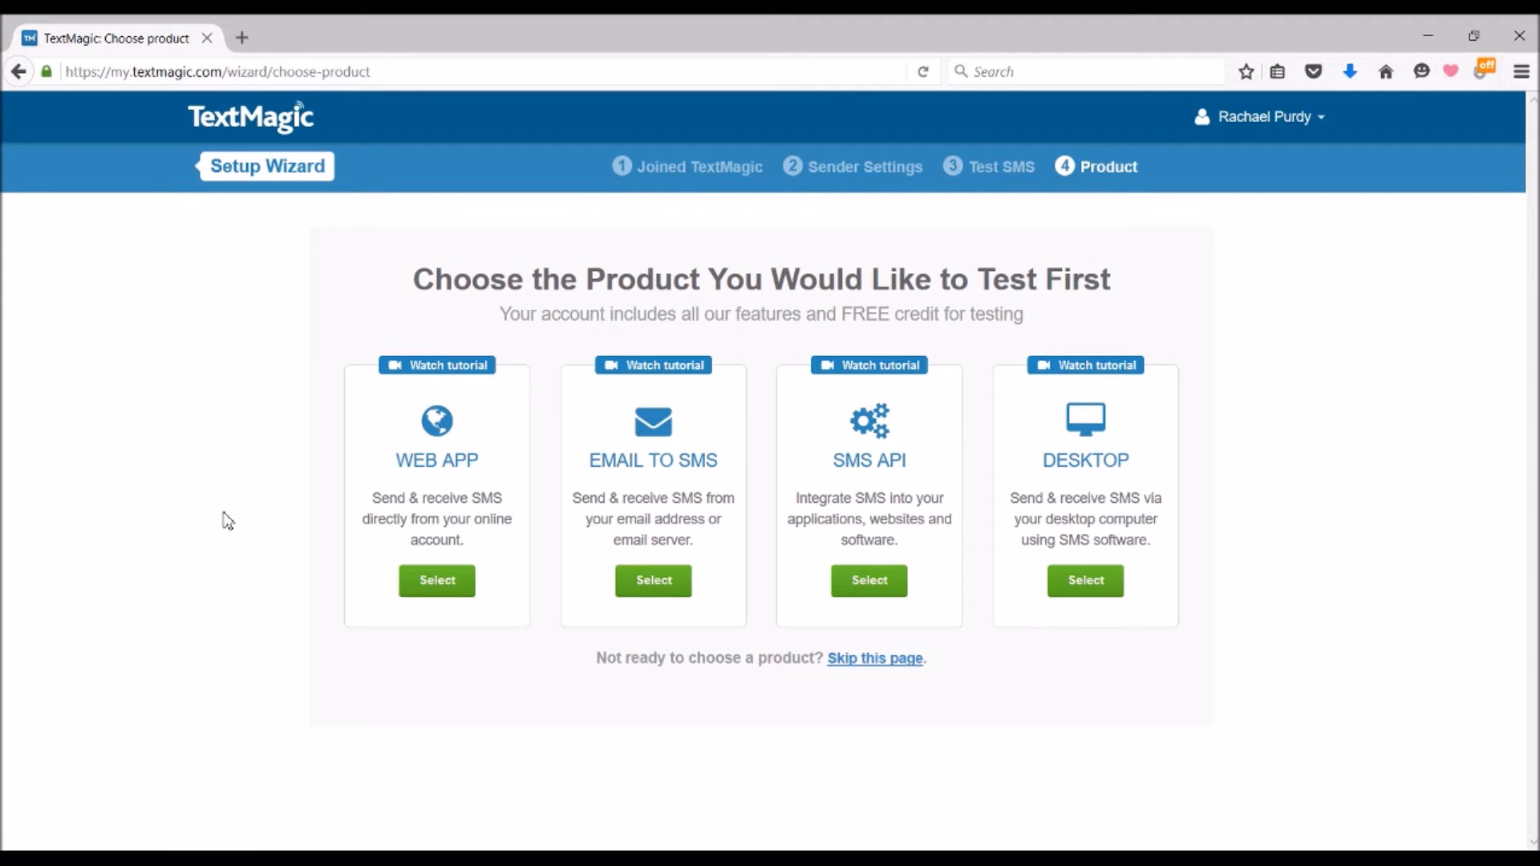
mouse_move(605, 579)
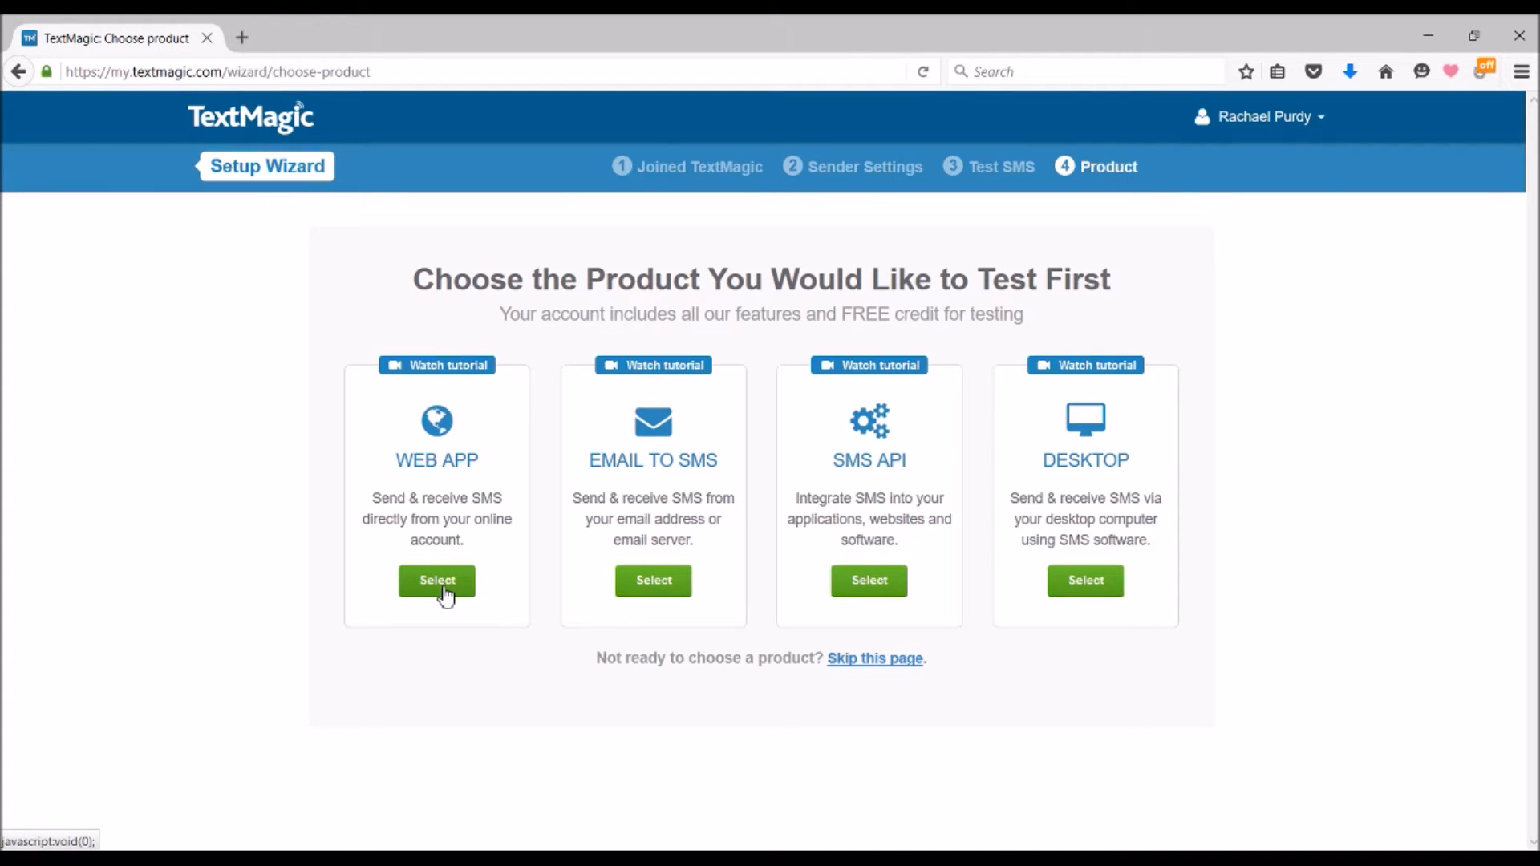
- Select Web App on the Product step so the wizard saves and finishes
click(437, 580)
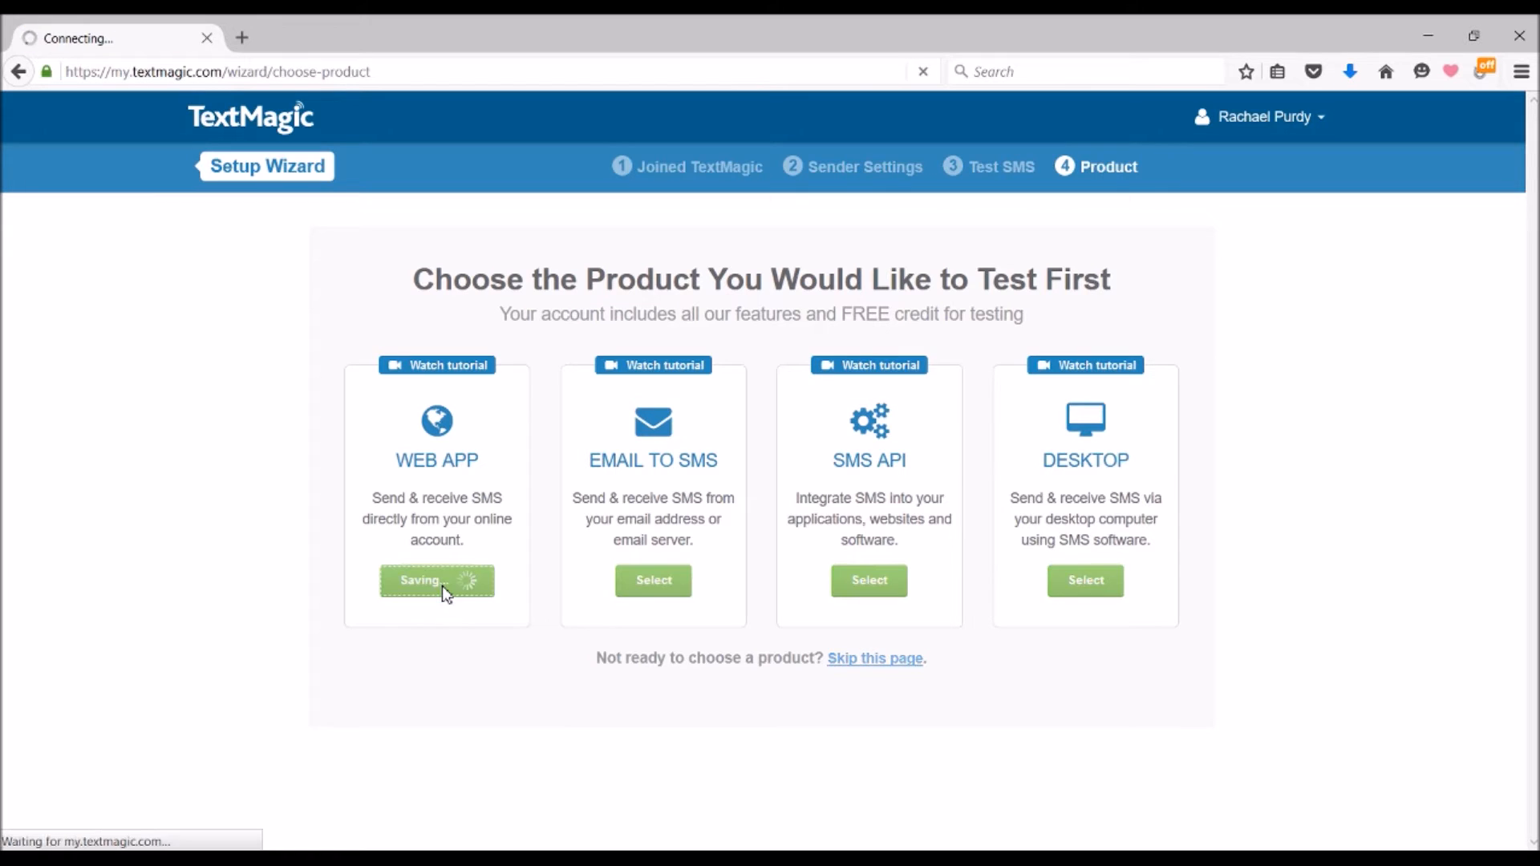
click(436, 580)
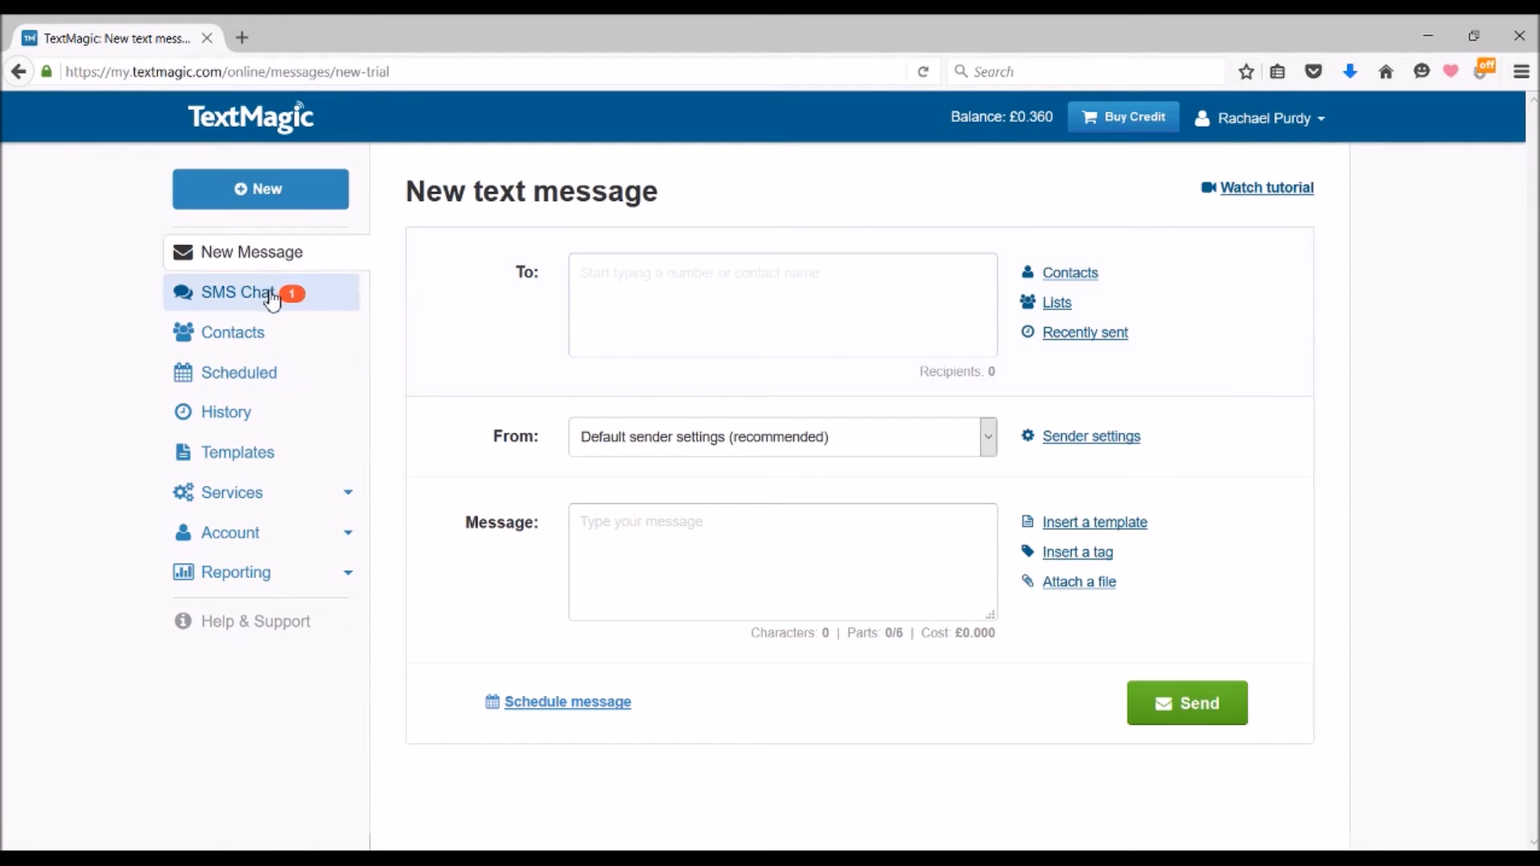
- View the conversation with the Hello?! reply in SMS Chat, then return to New Message
click(247, 292)
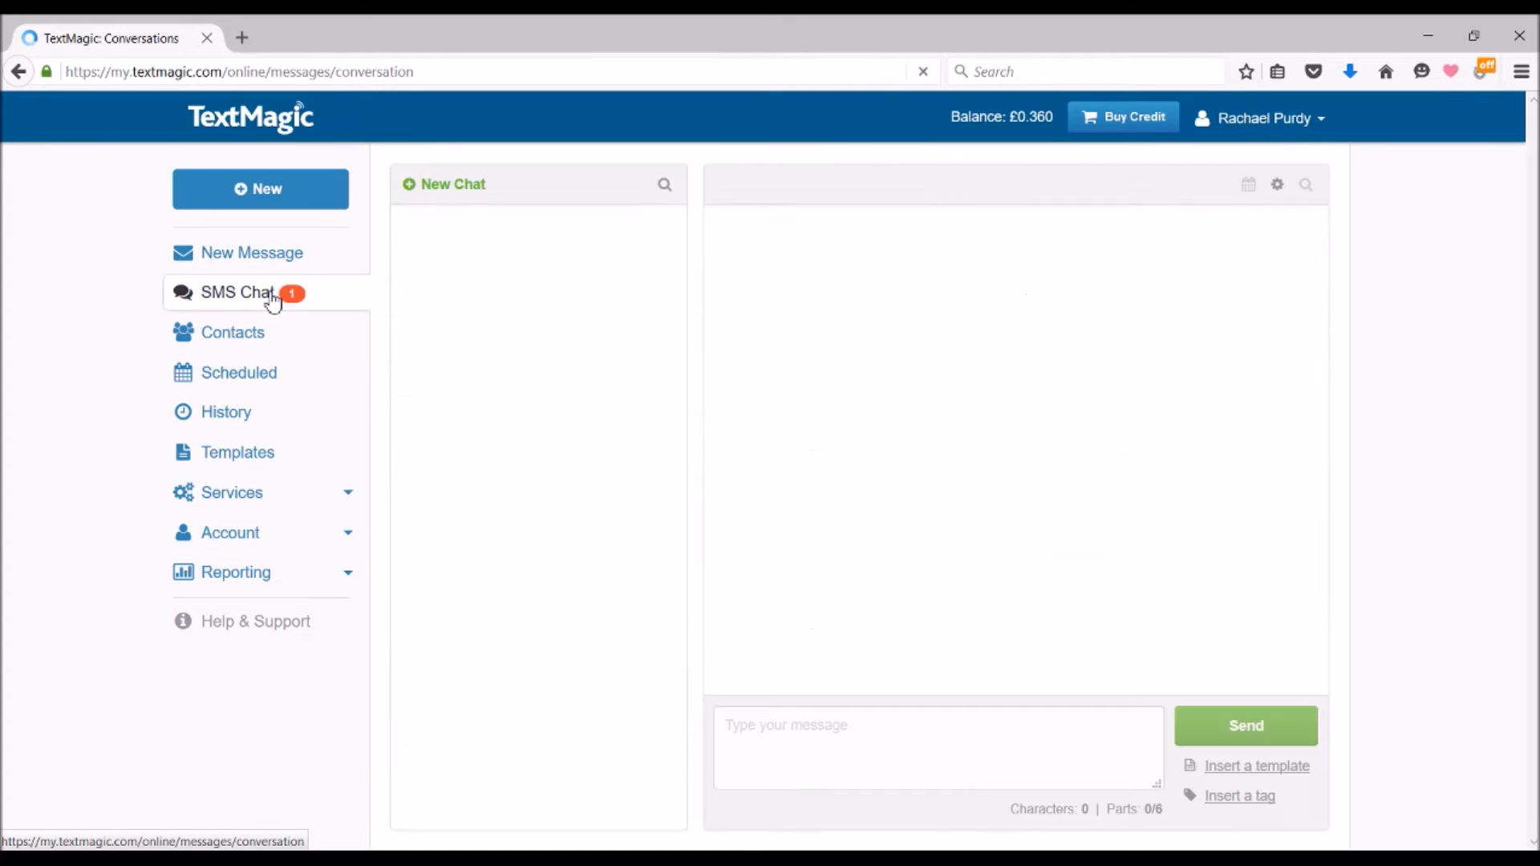
click(241, 292)
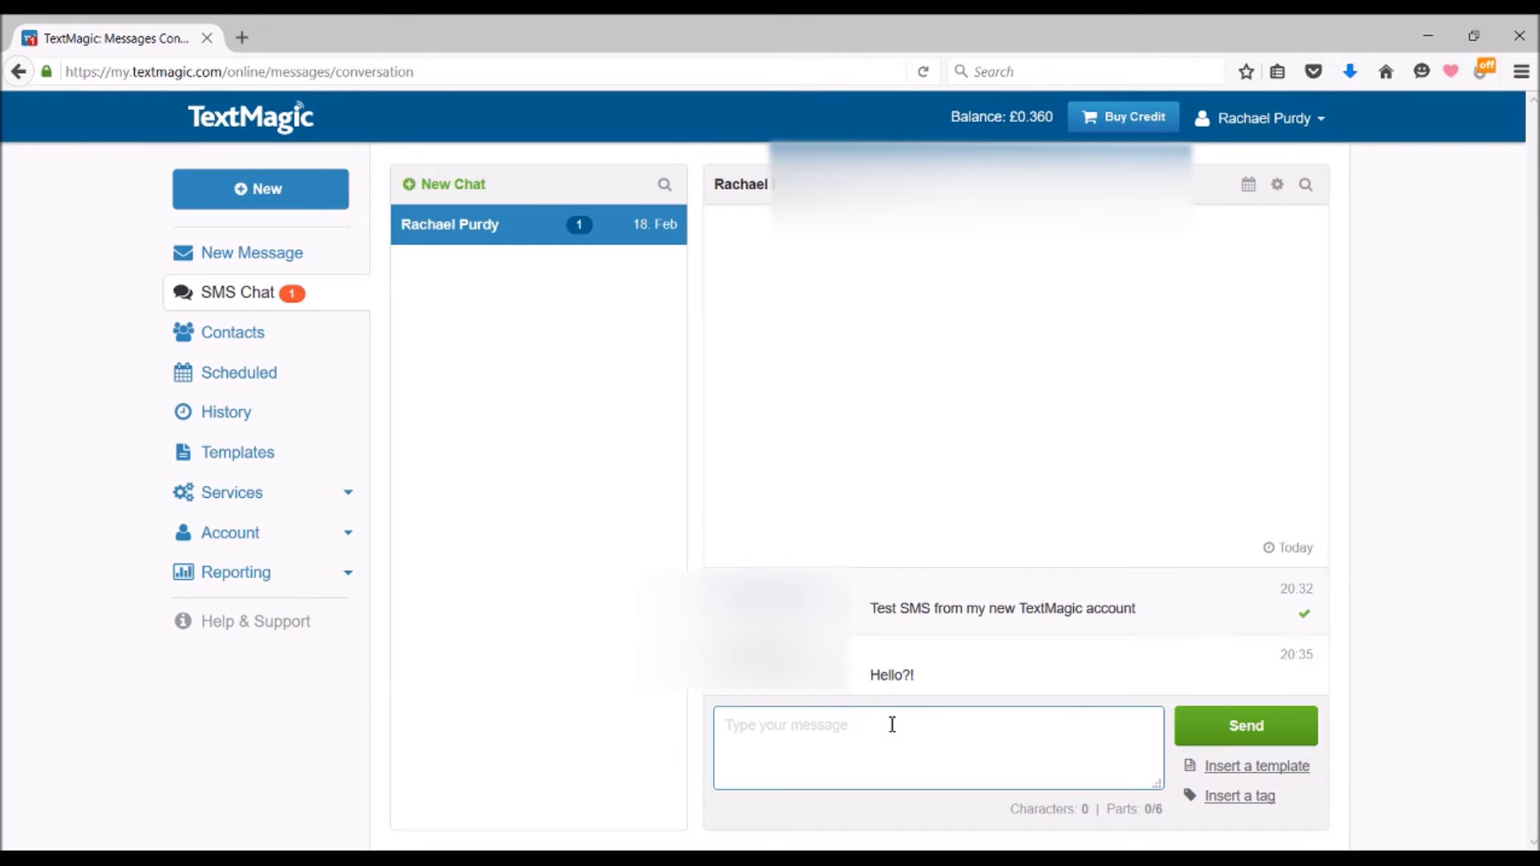
mouse_move(255, 337)
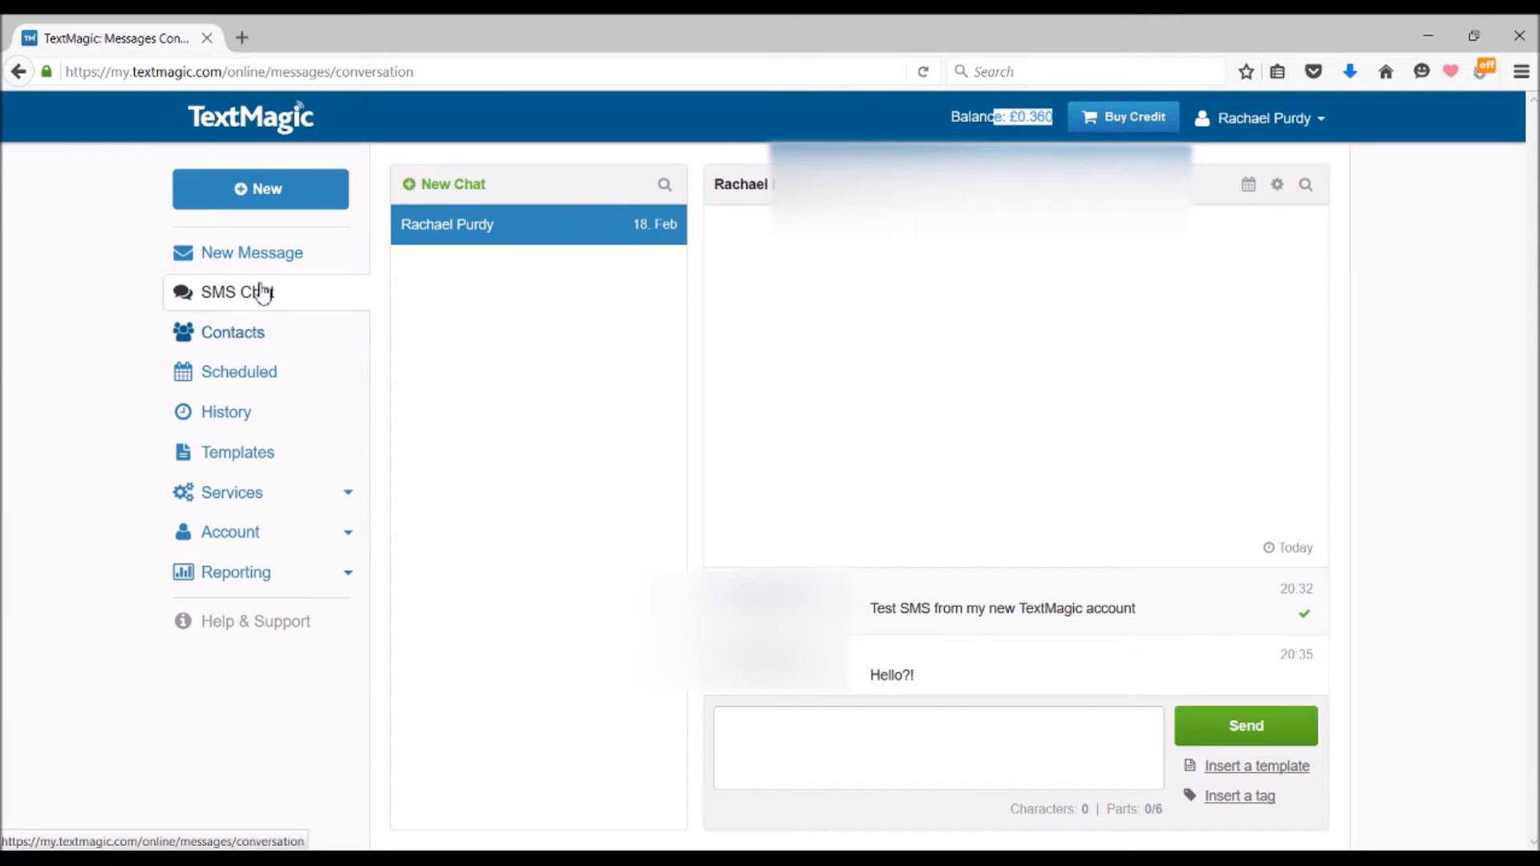
click(250, 252)
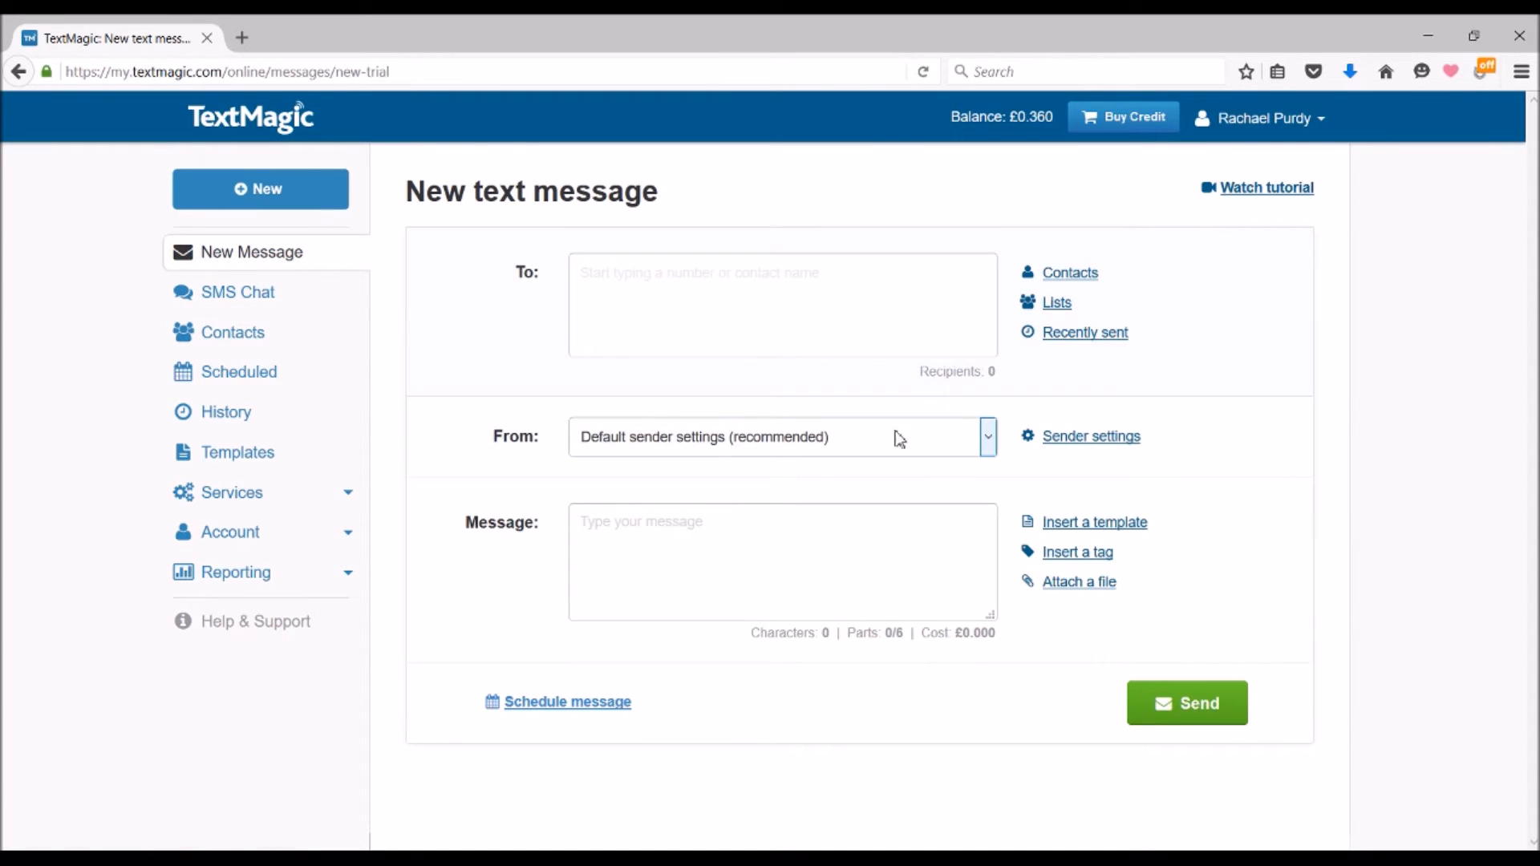
- From sender settings, review buying a United Kingdom two-way dedicated number at £2.40 per month
click(1091, 436)
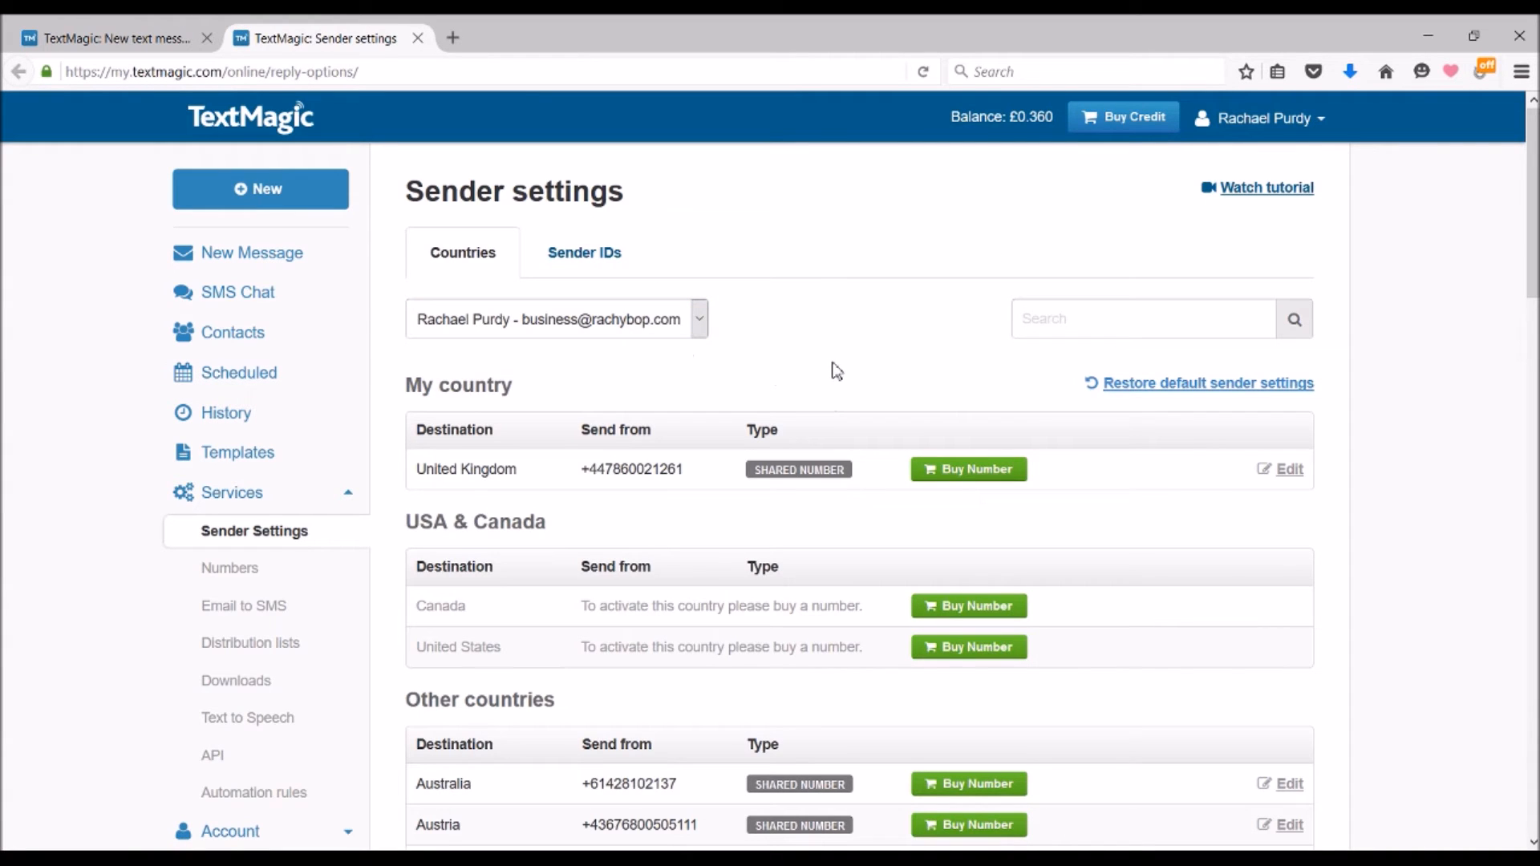
click(969, 468)
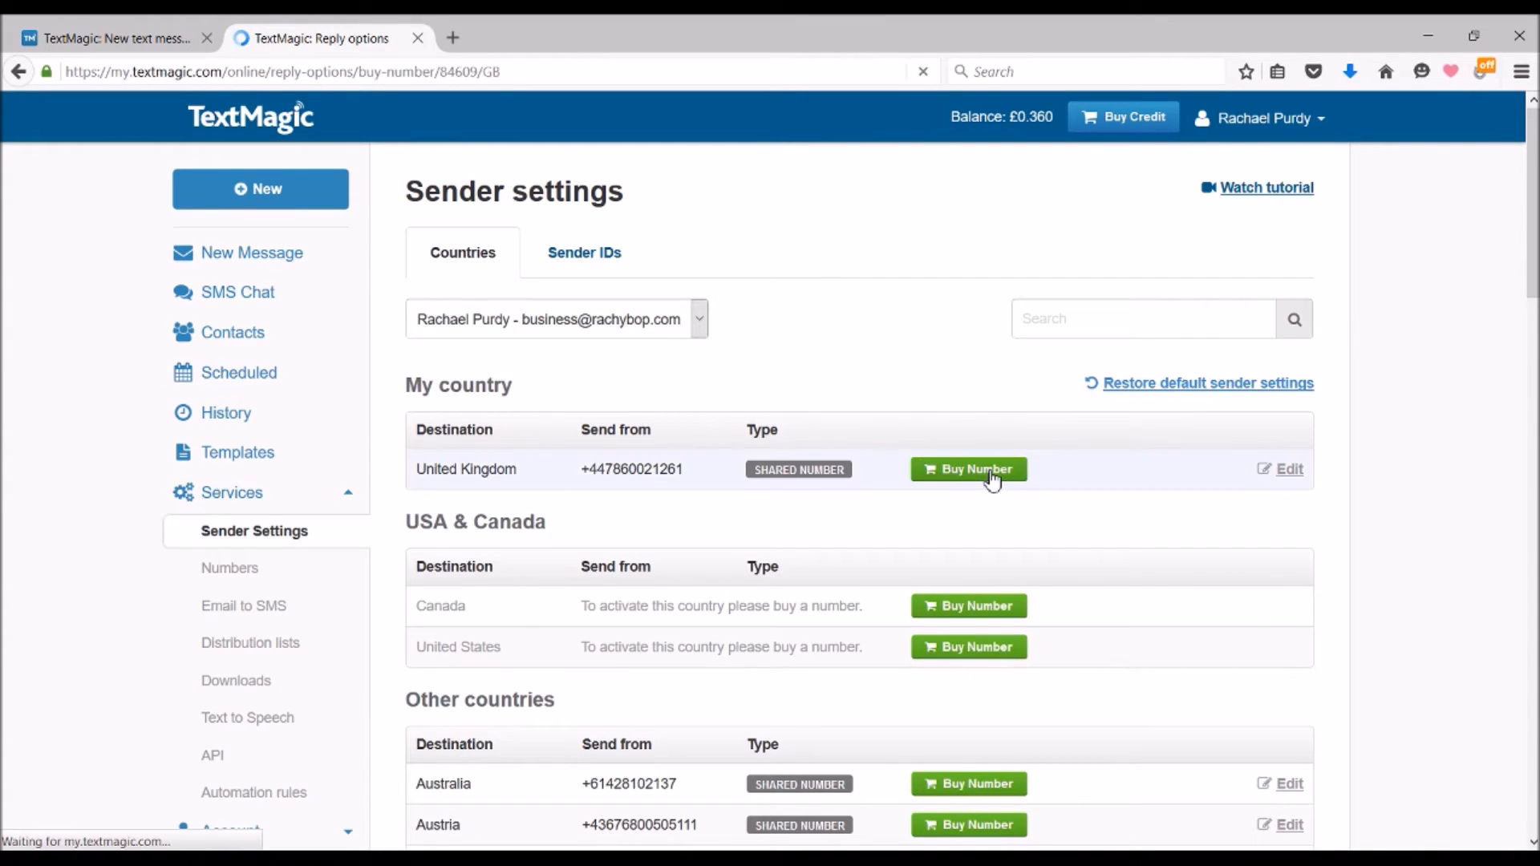
click(969, 468)
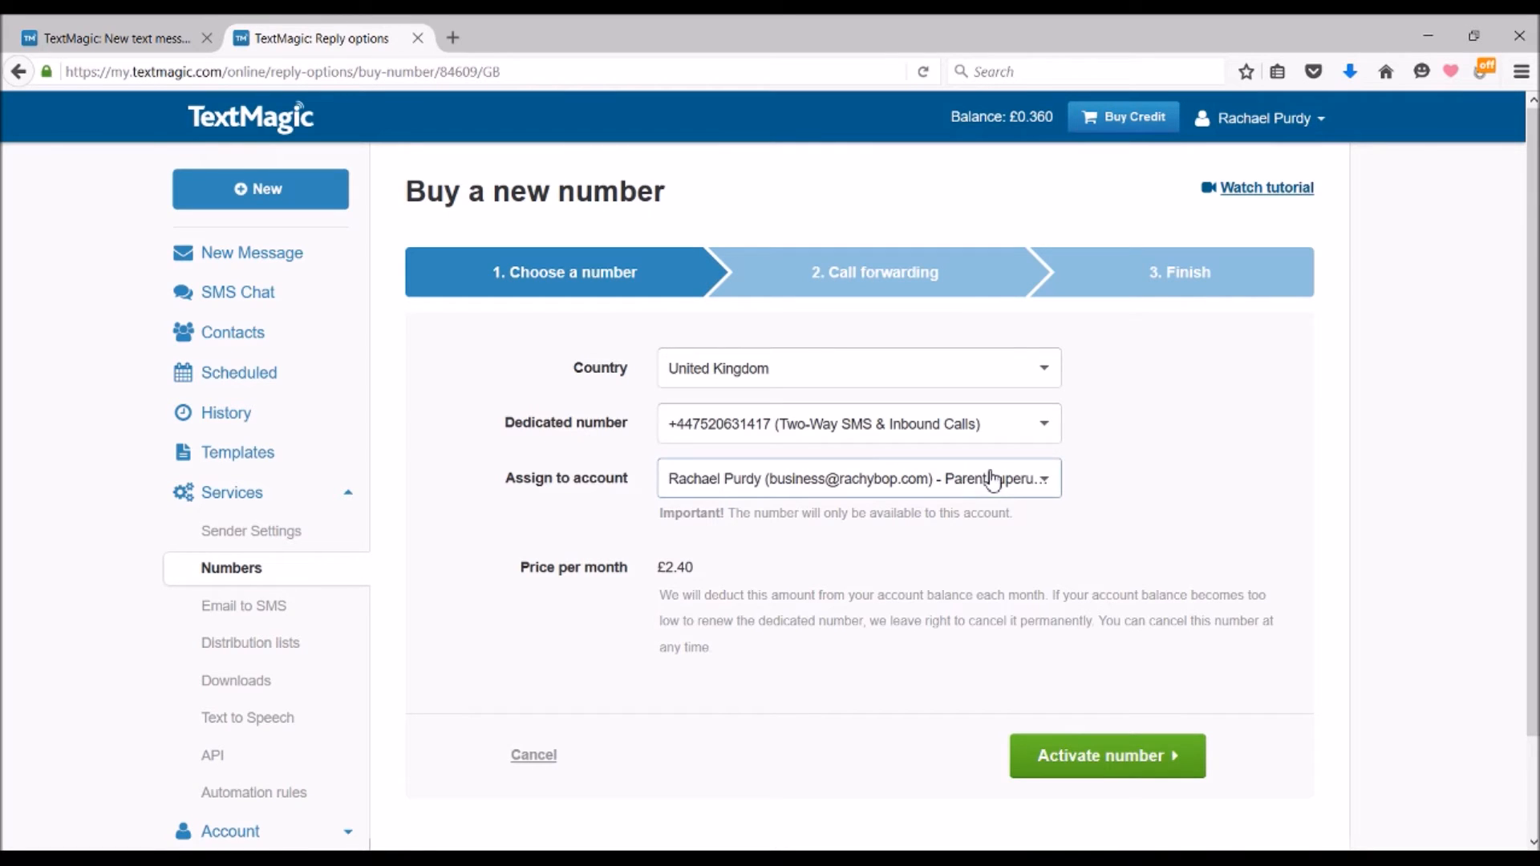
click(1043, 423)
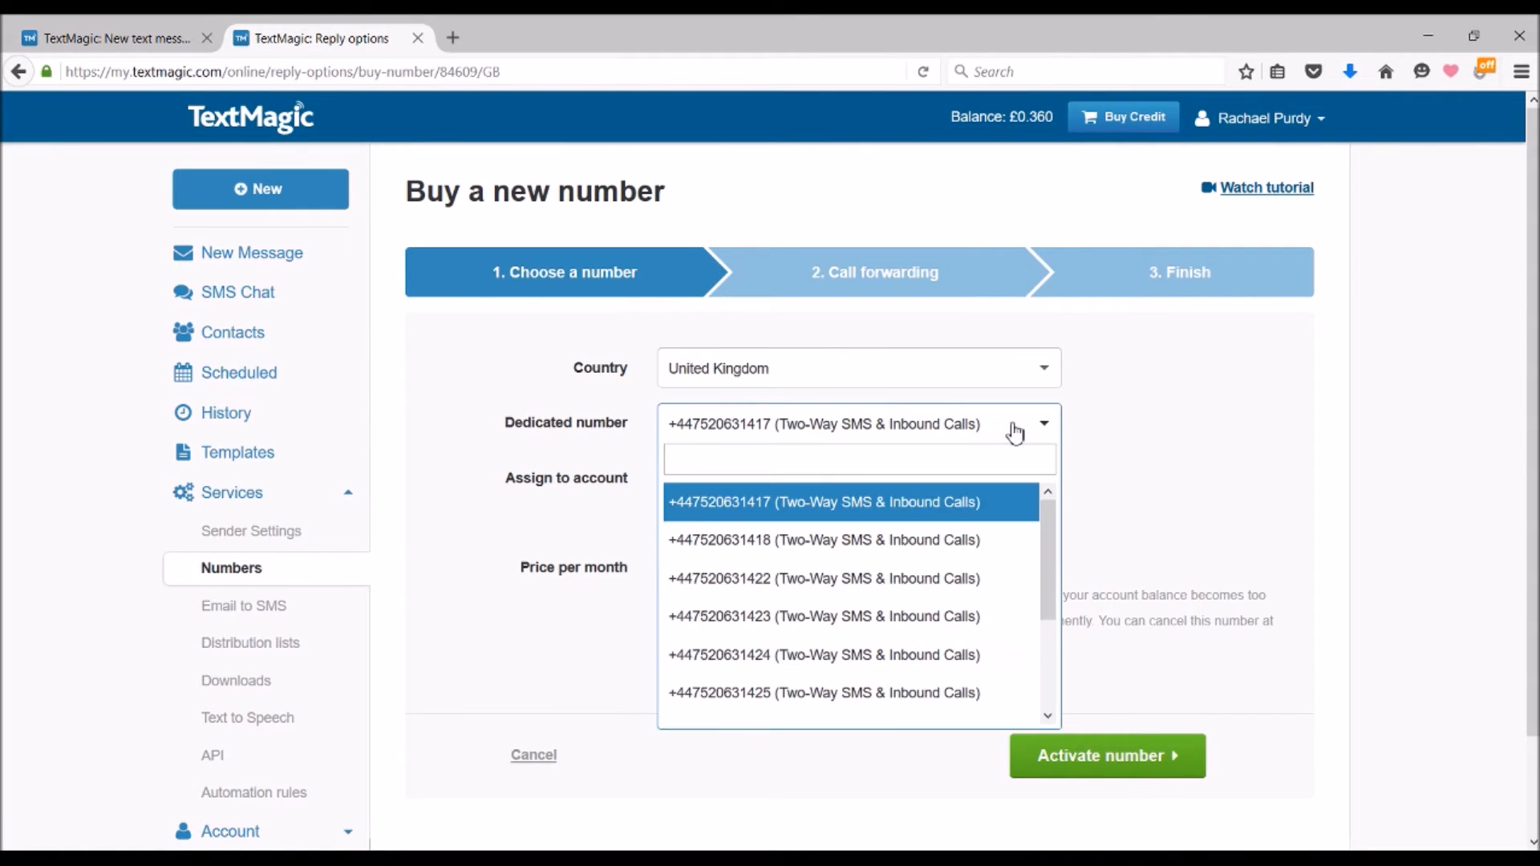
scroll(down, 3)
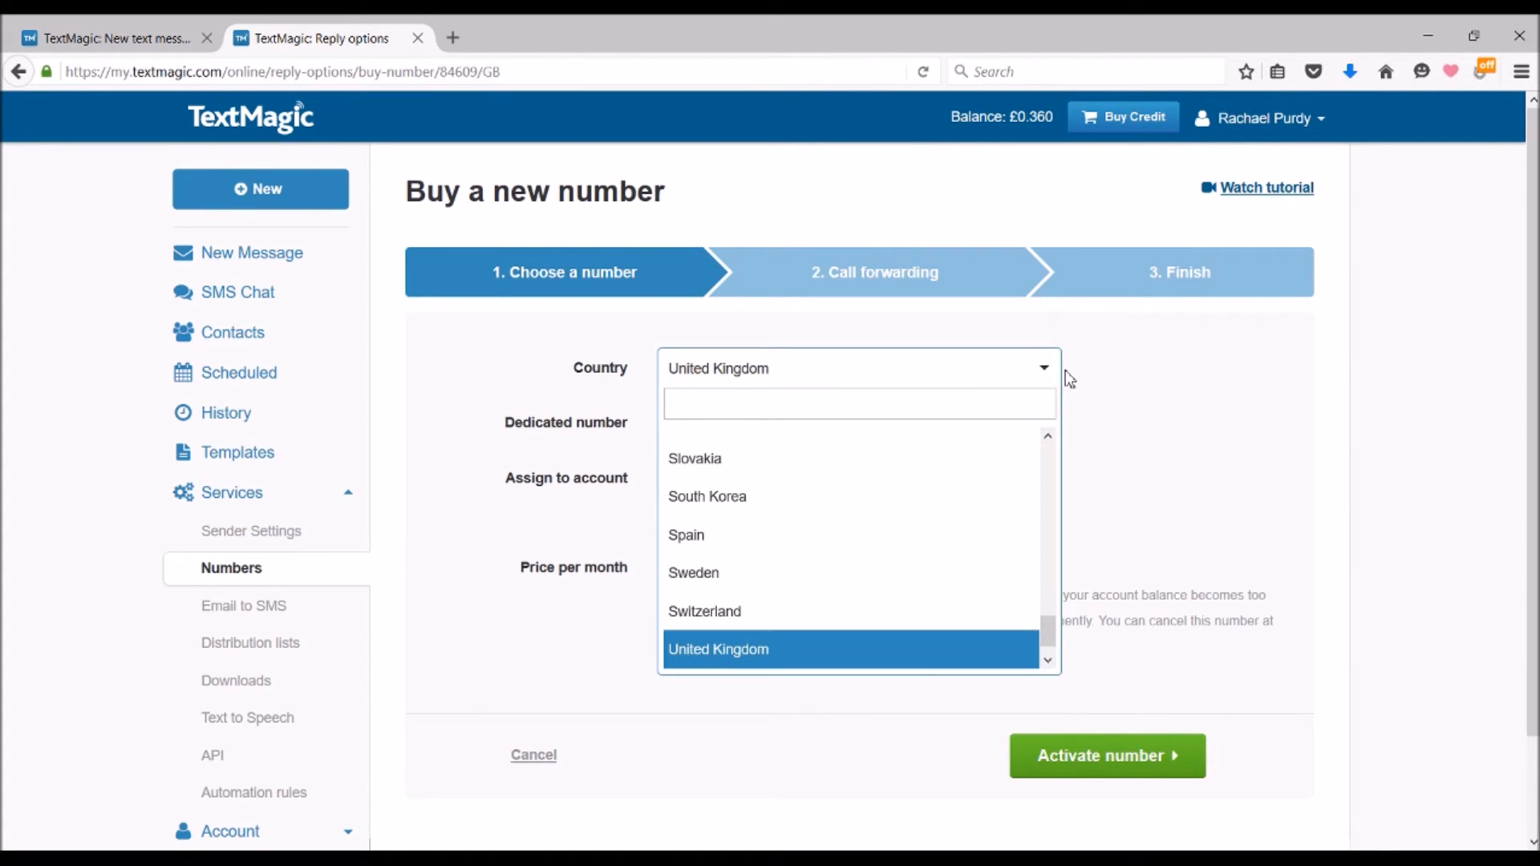
click(719, 648)
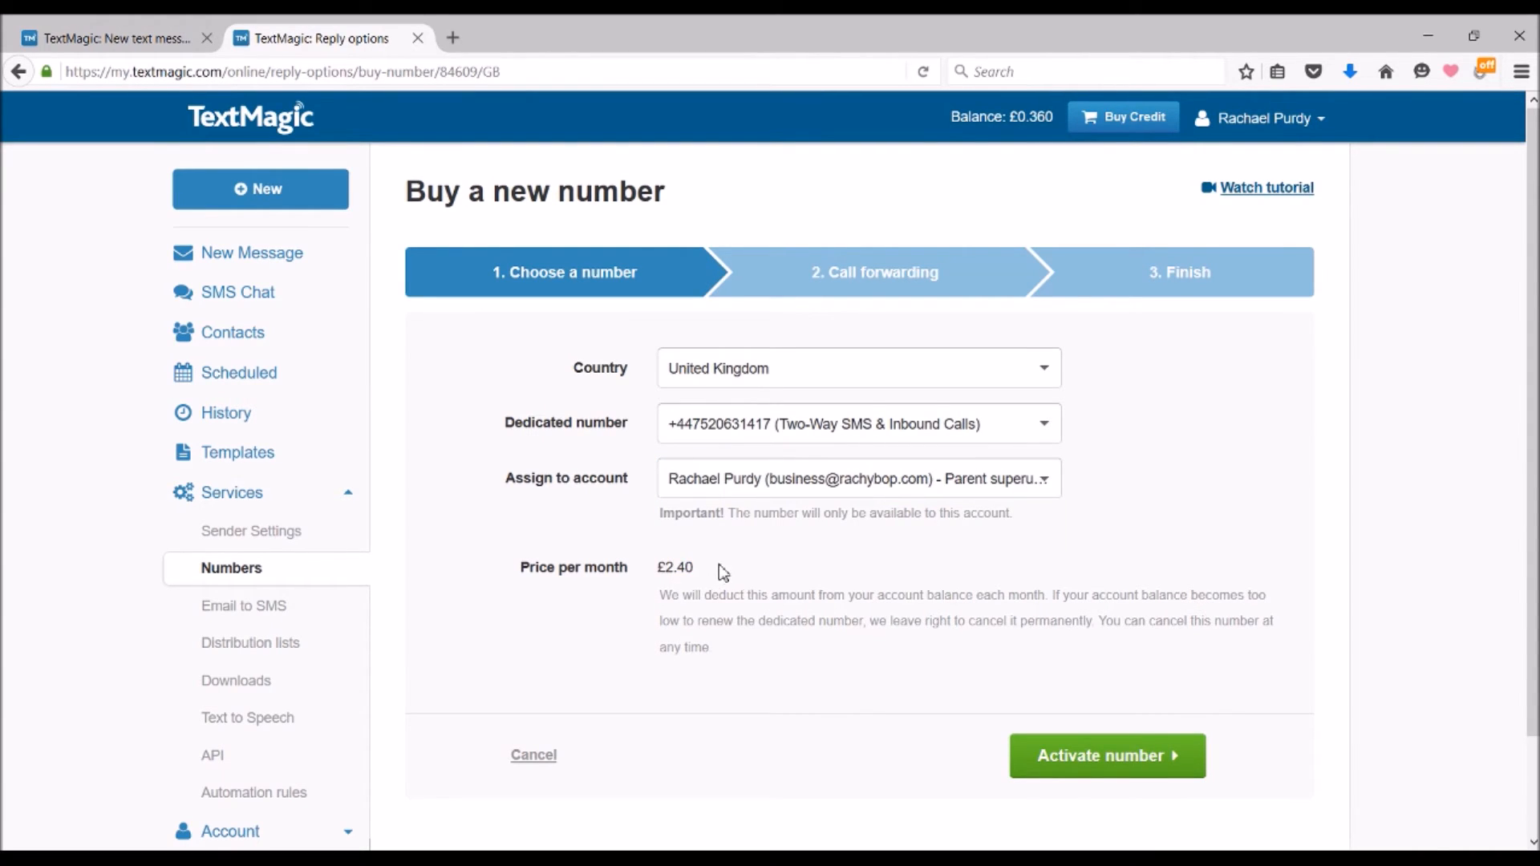
mouse_move(235, 629)
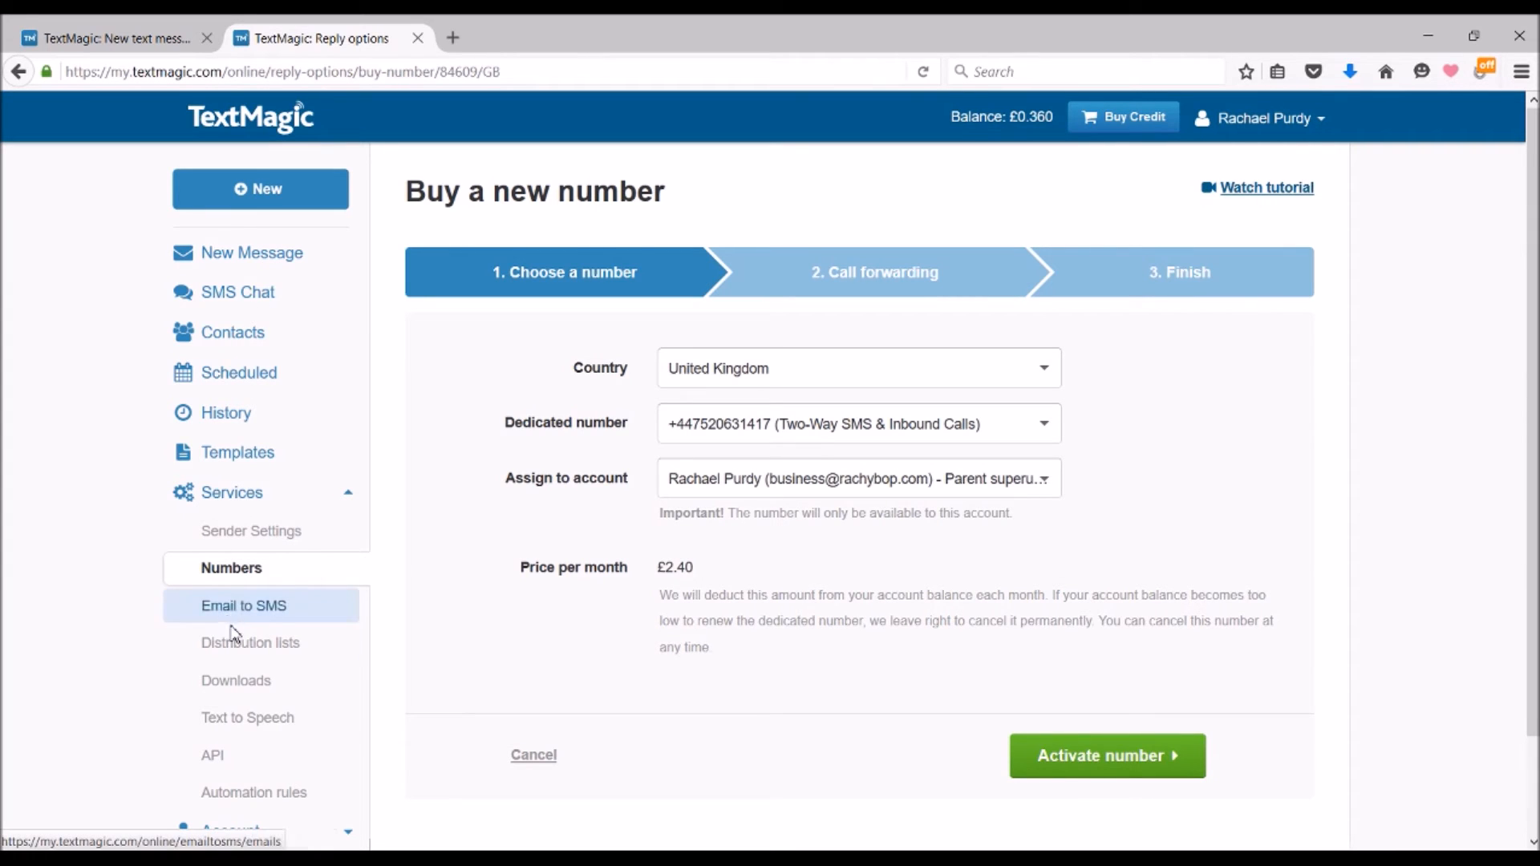
- Scroll the sidebar and head to the SMS Chat conversations
scroll(down, 3)
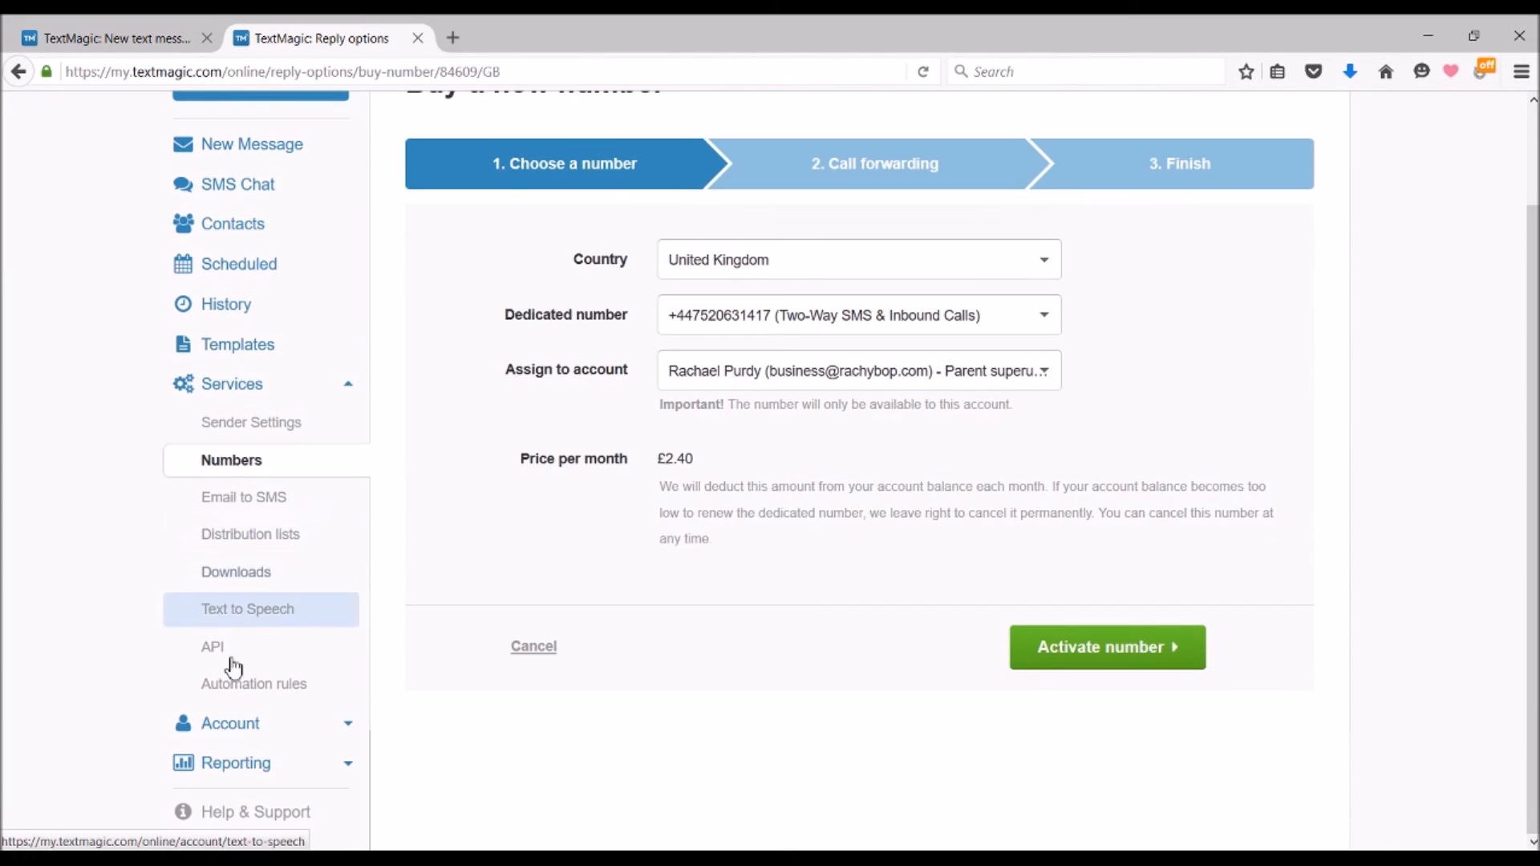
click(231, 223)
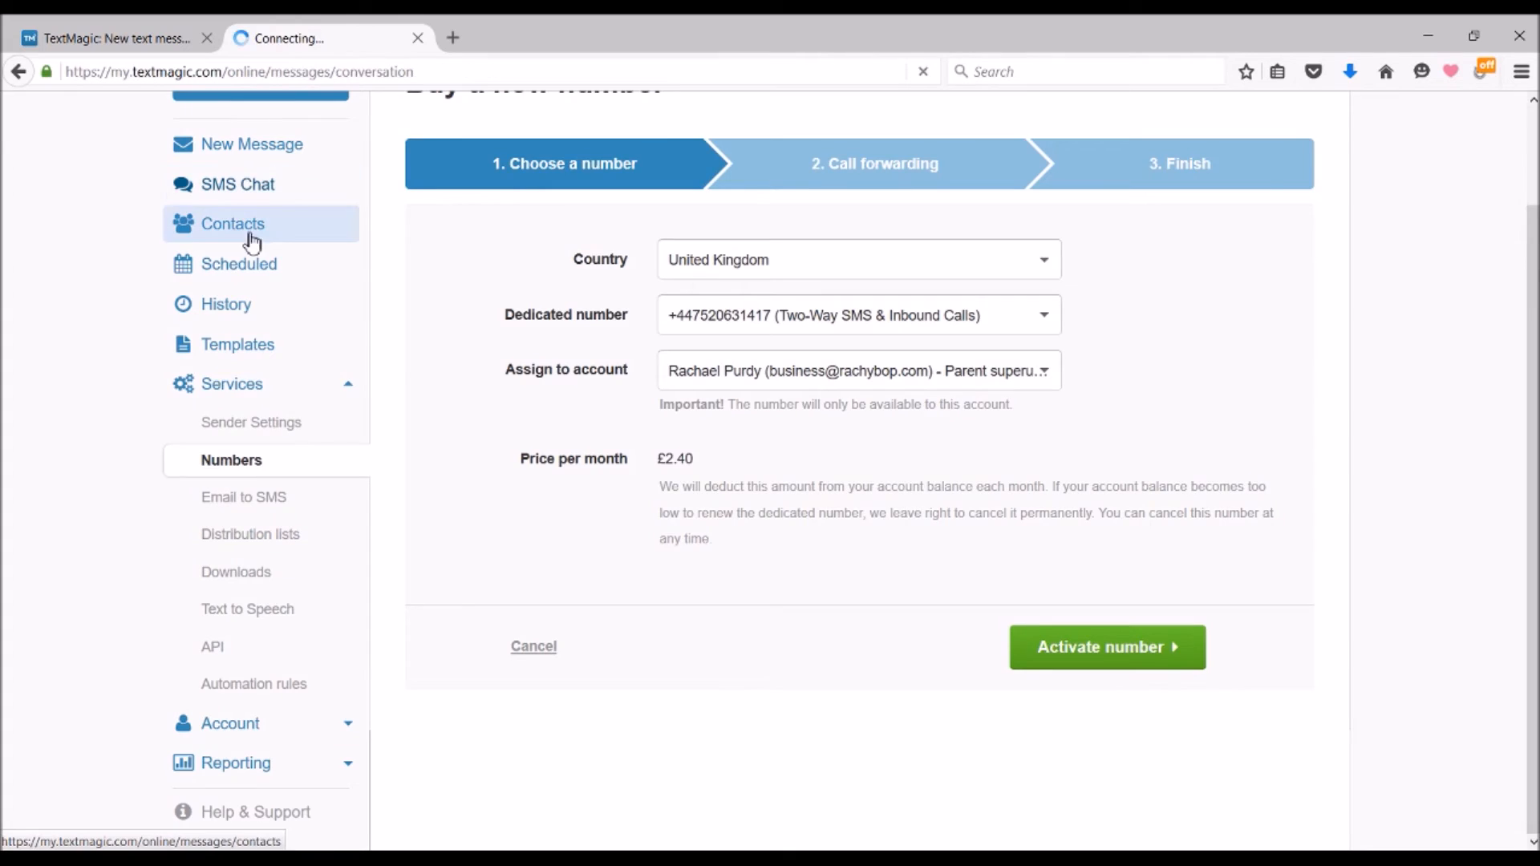
- View the contact lists including Team 2, then show the My contacts list with one contact
click(231, 223)
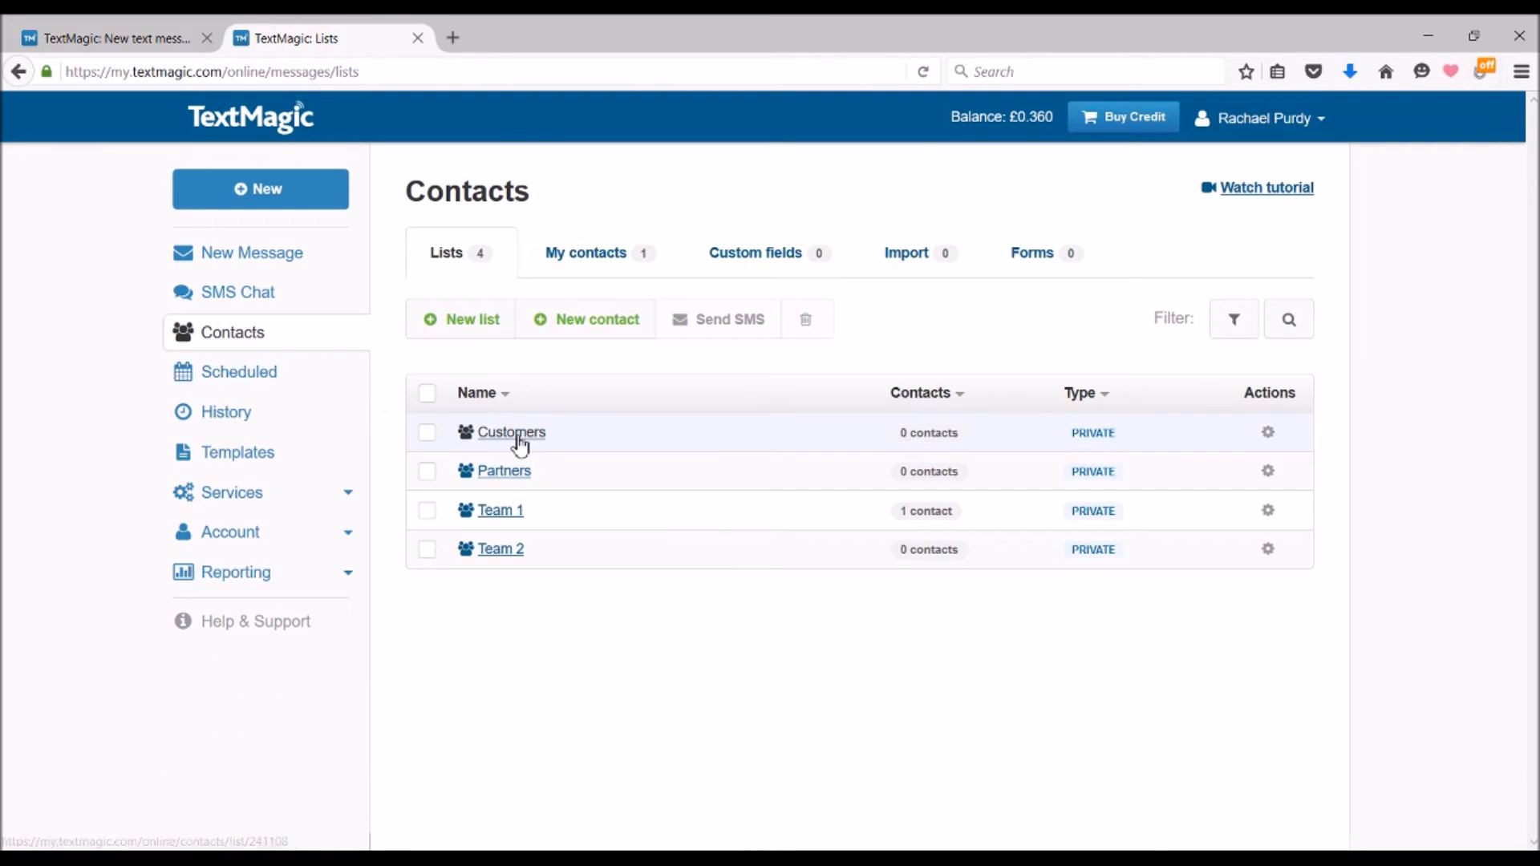
mouse_move(500, 555)
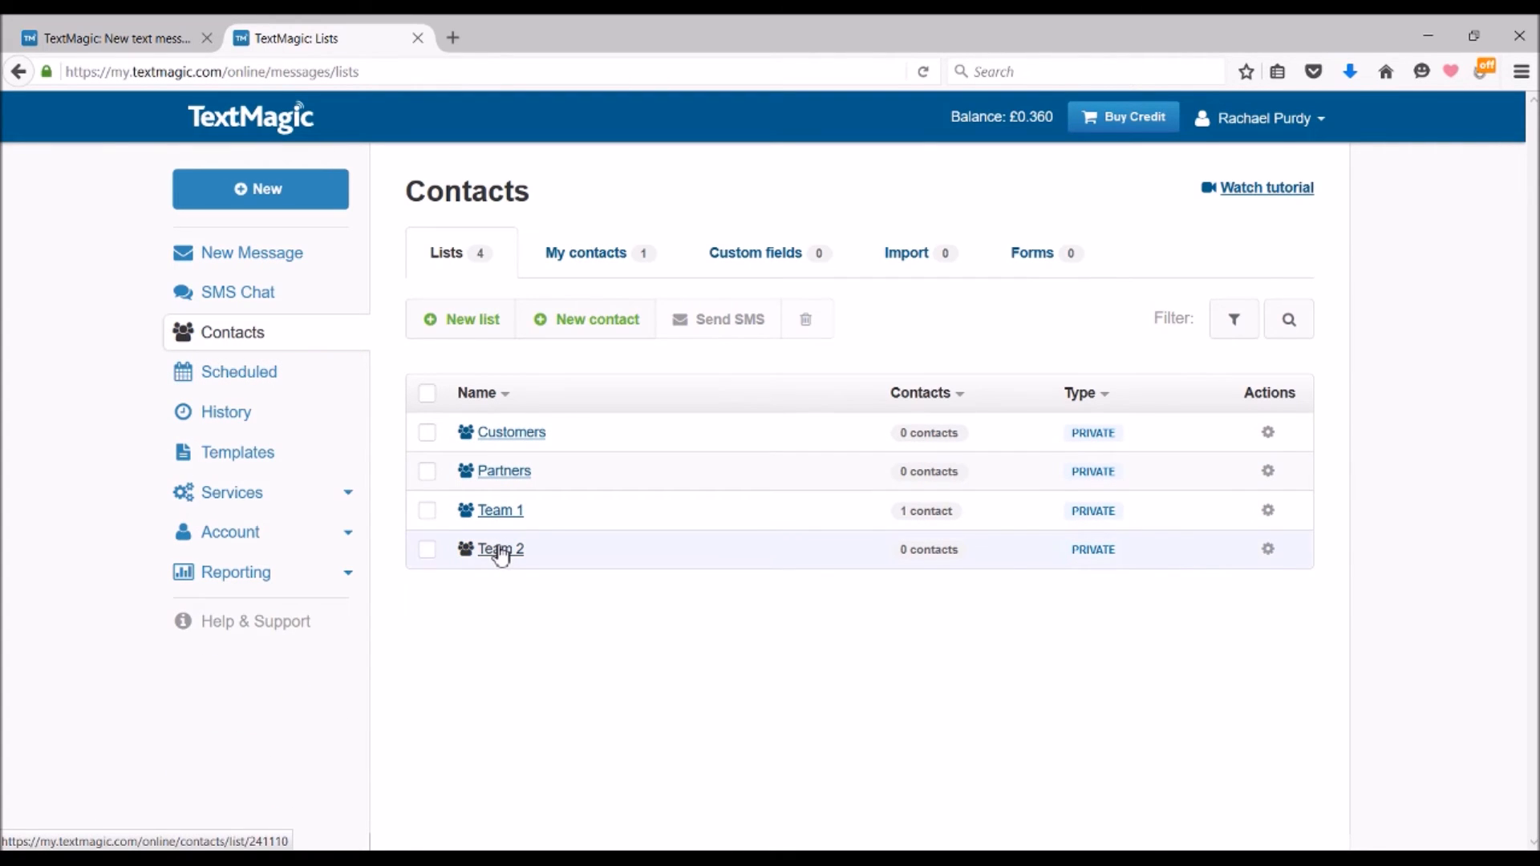
click(500, 549)
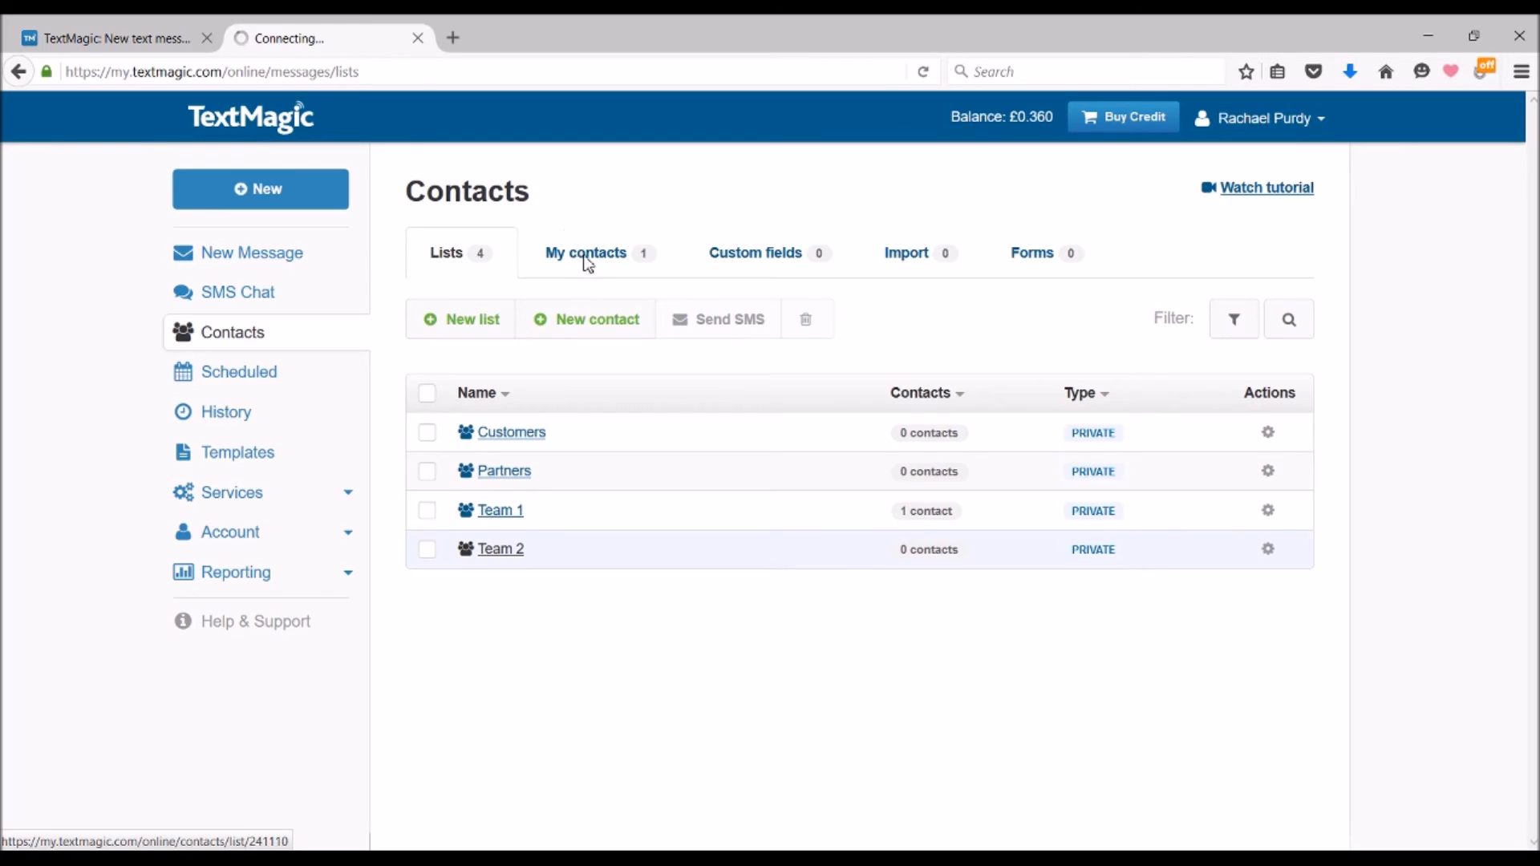
click(584, 254)
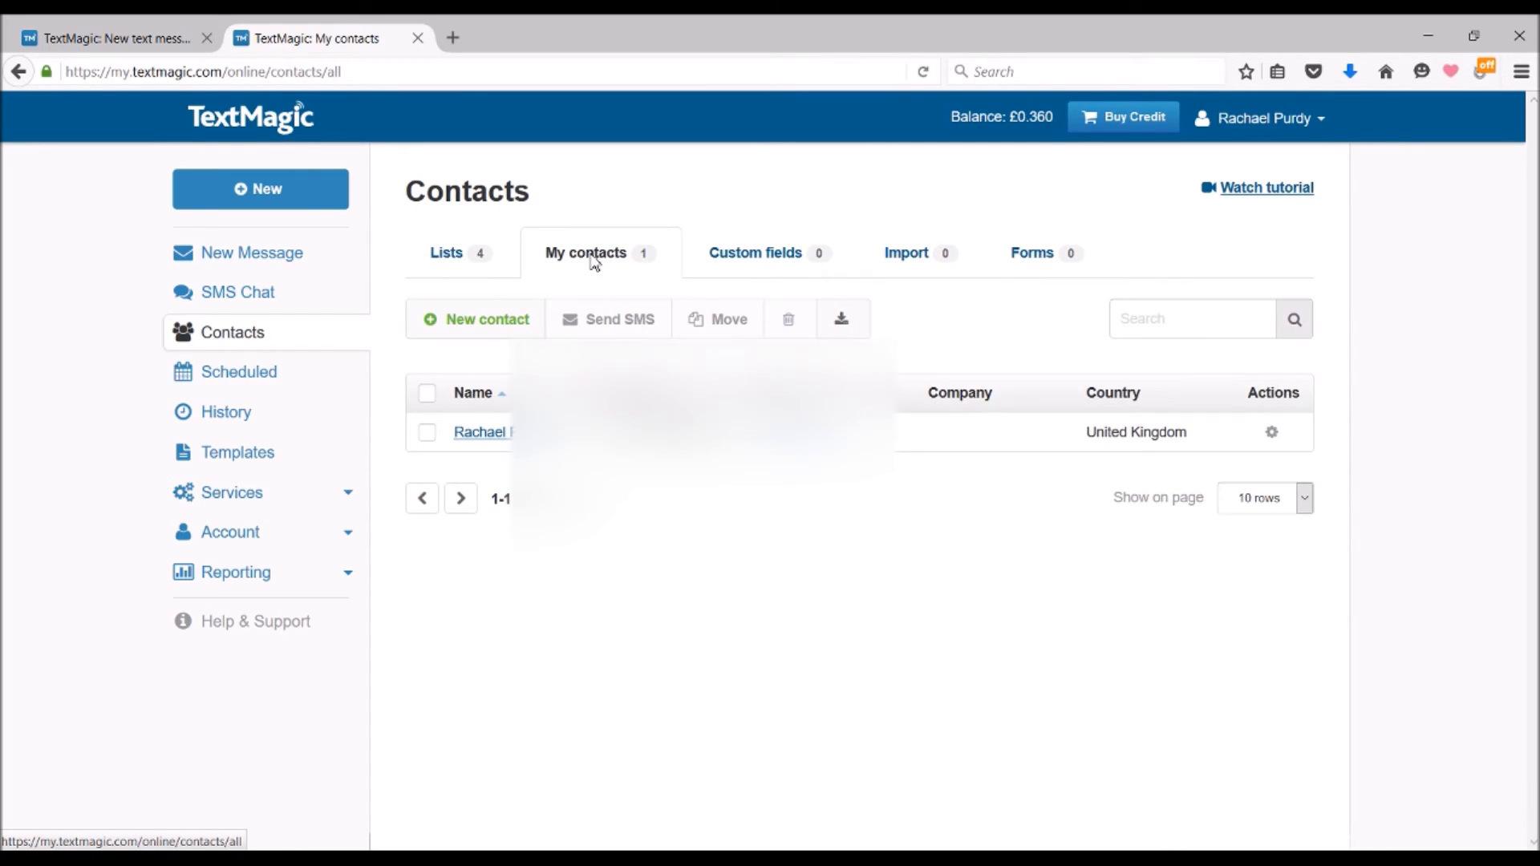
mouse_move(239, 385)
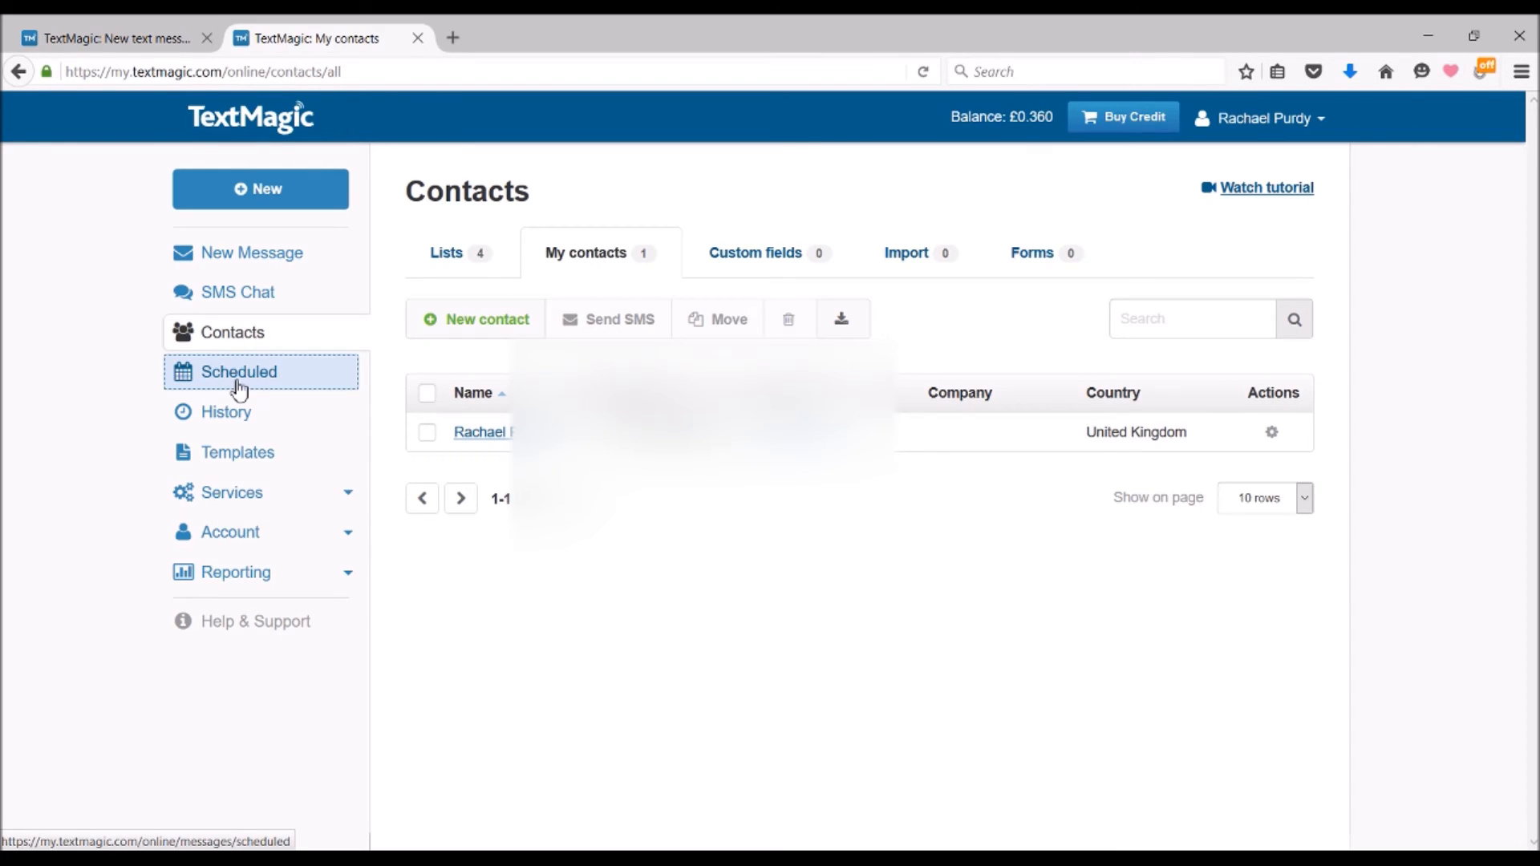
- Browse Scheduled messages and History's Sent, Received and Forwarded calls tabs, then Templates
click(237, 372)
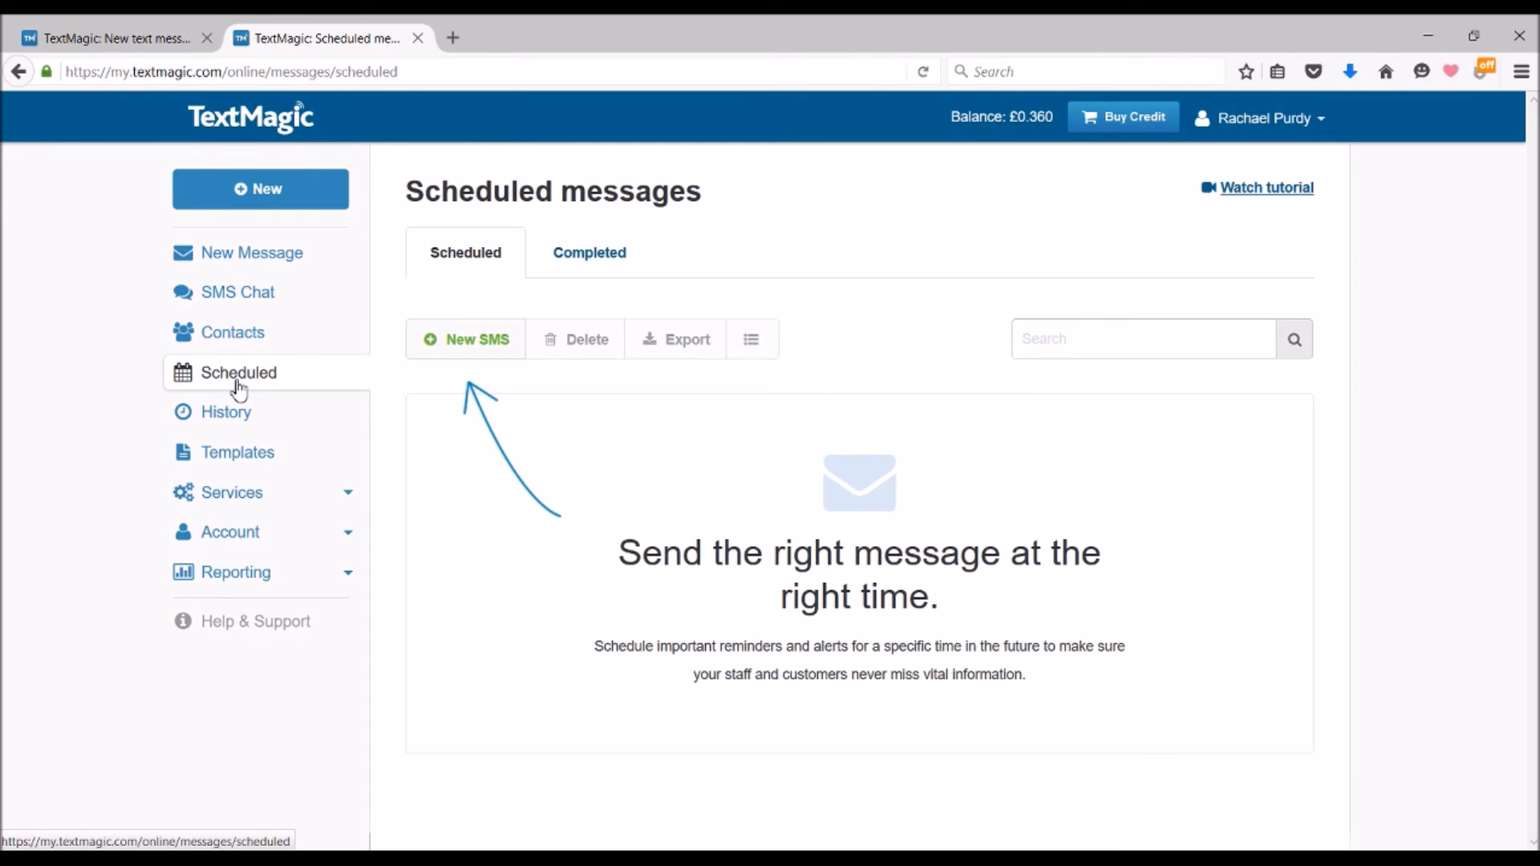
mouse_move(231, 419)
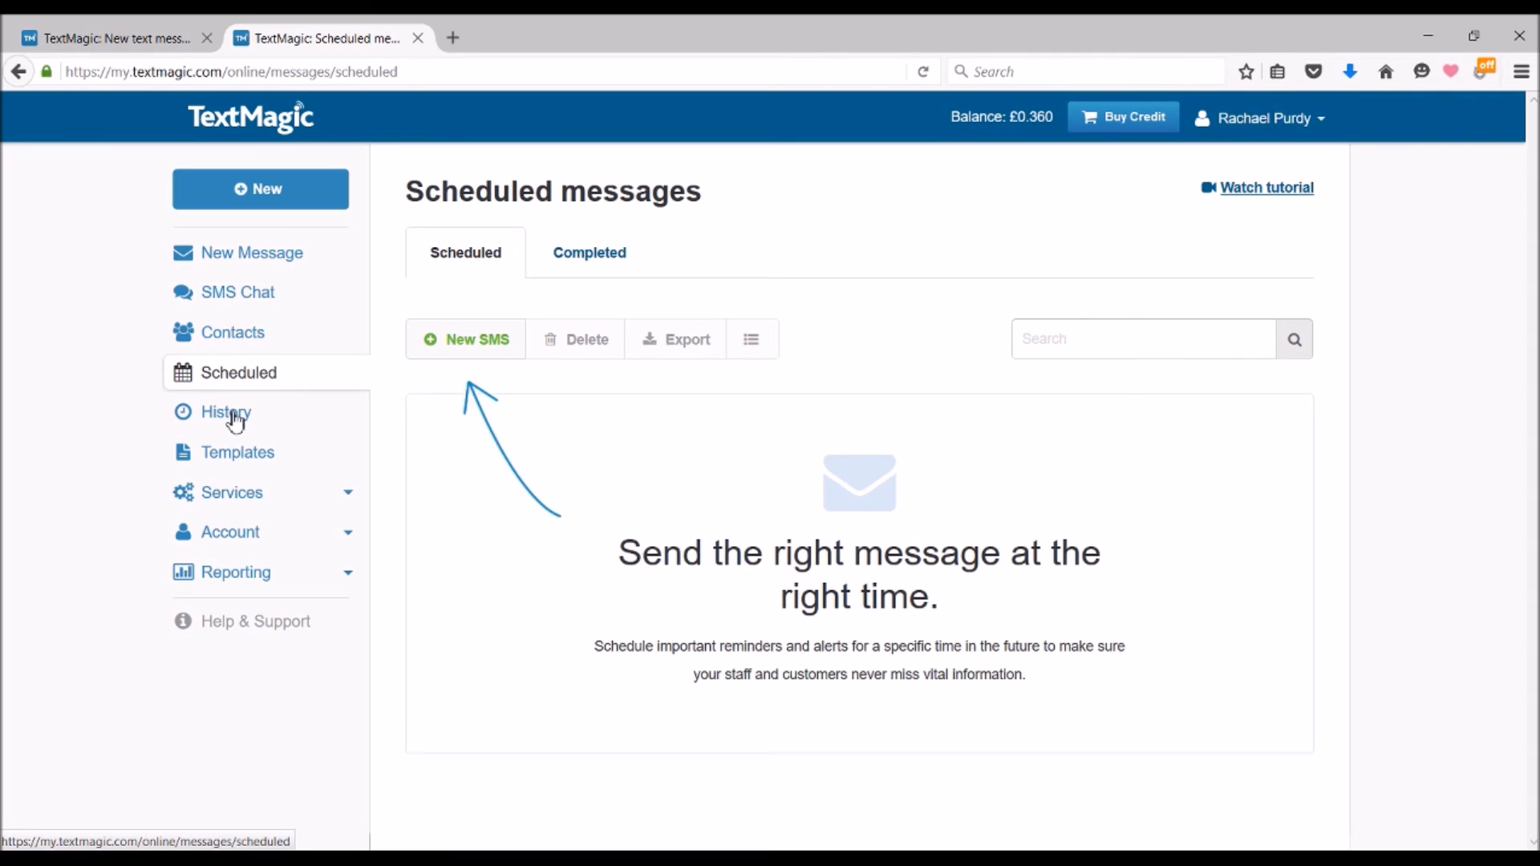
click(223, 413)
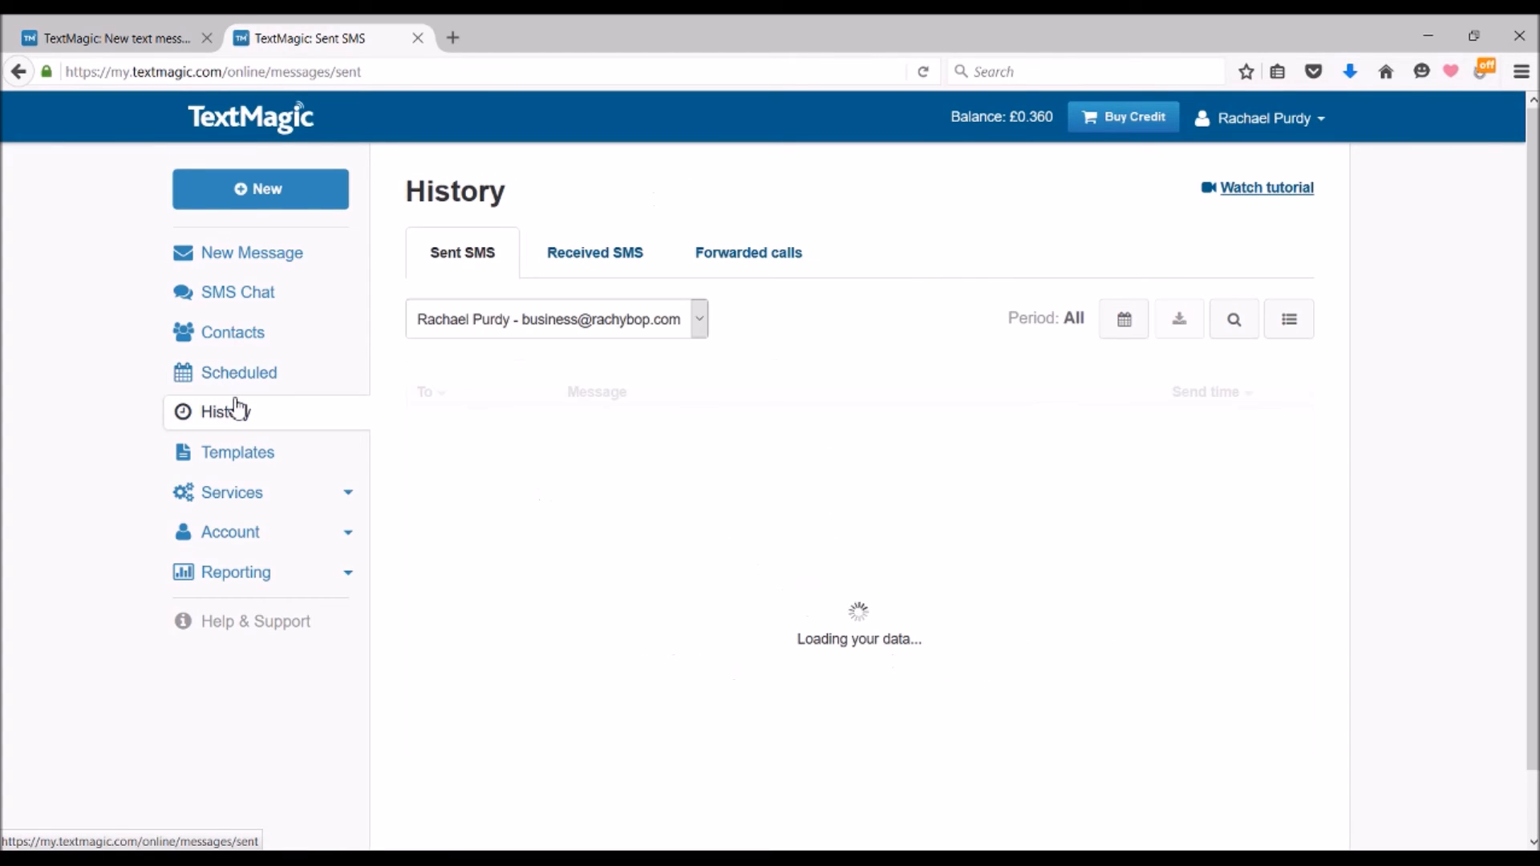
click(593, 253)
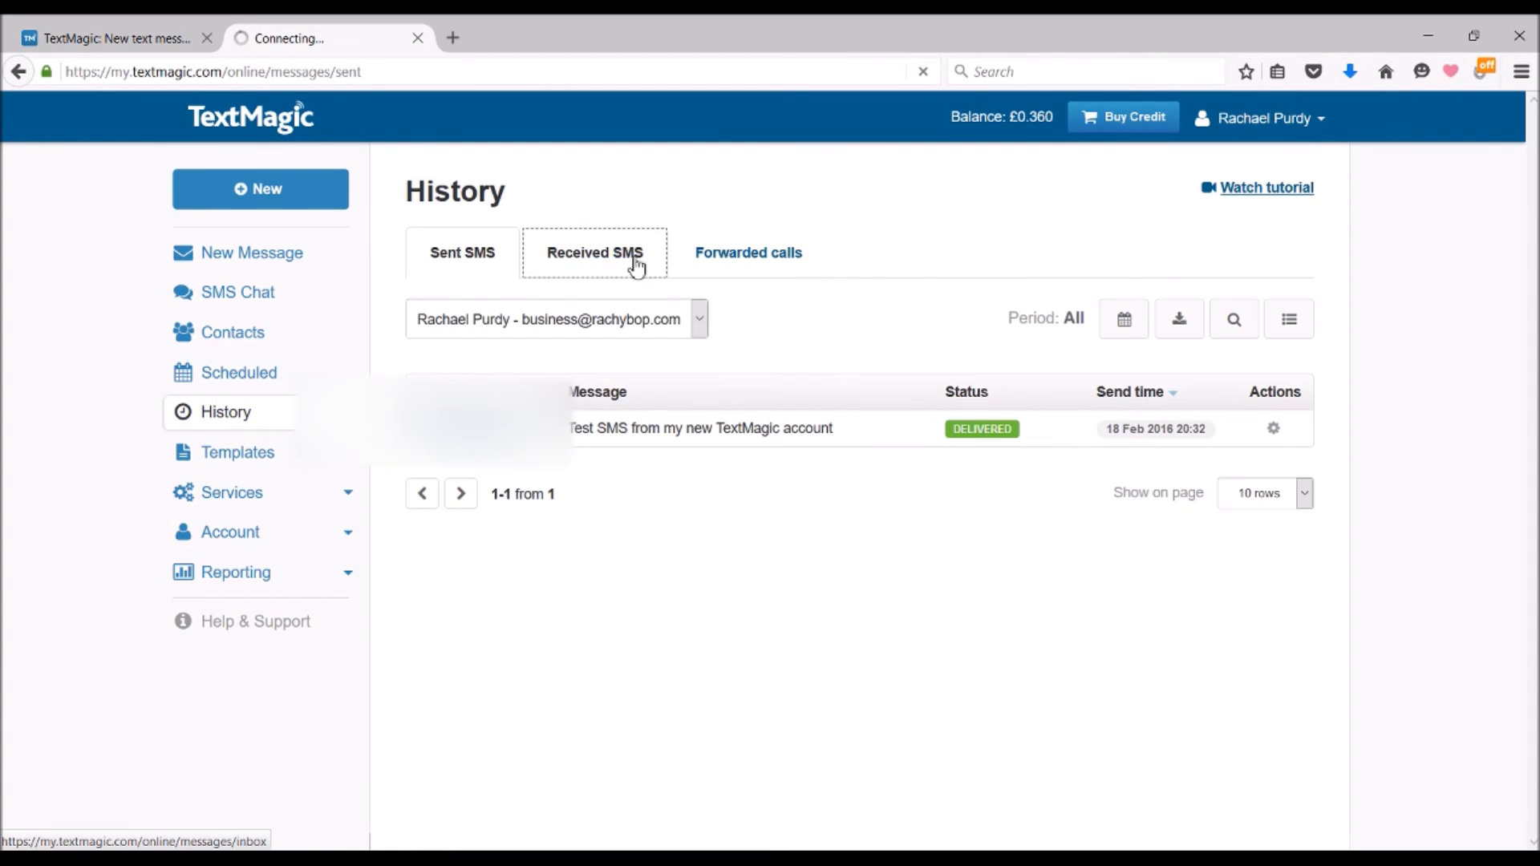
click(593, 254)
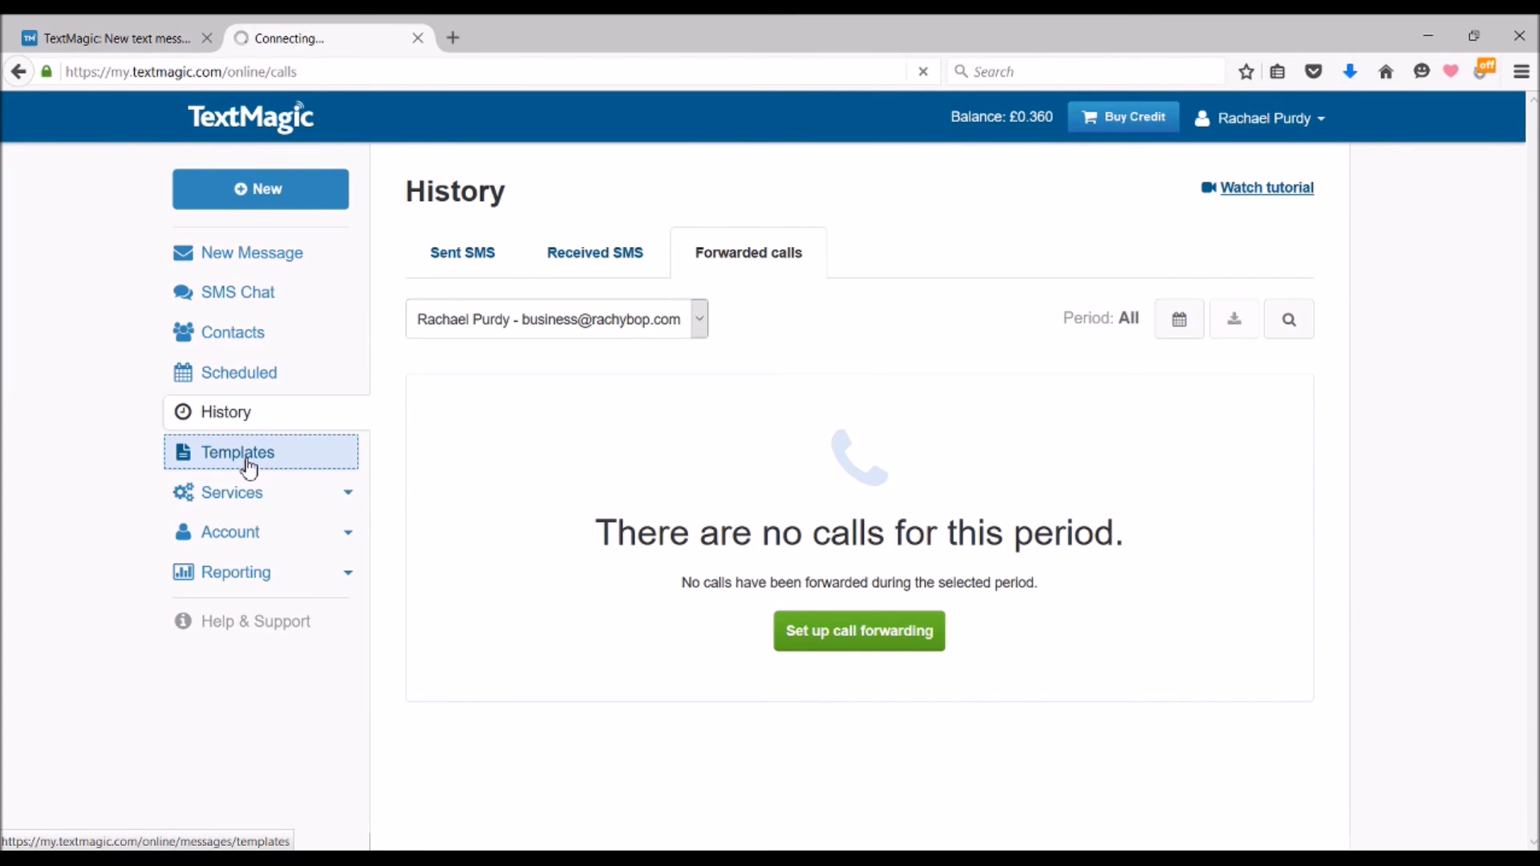
click(236, 452)
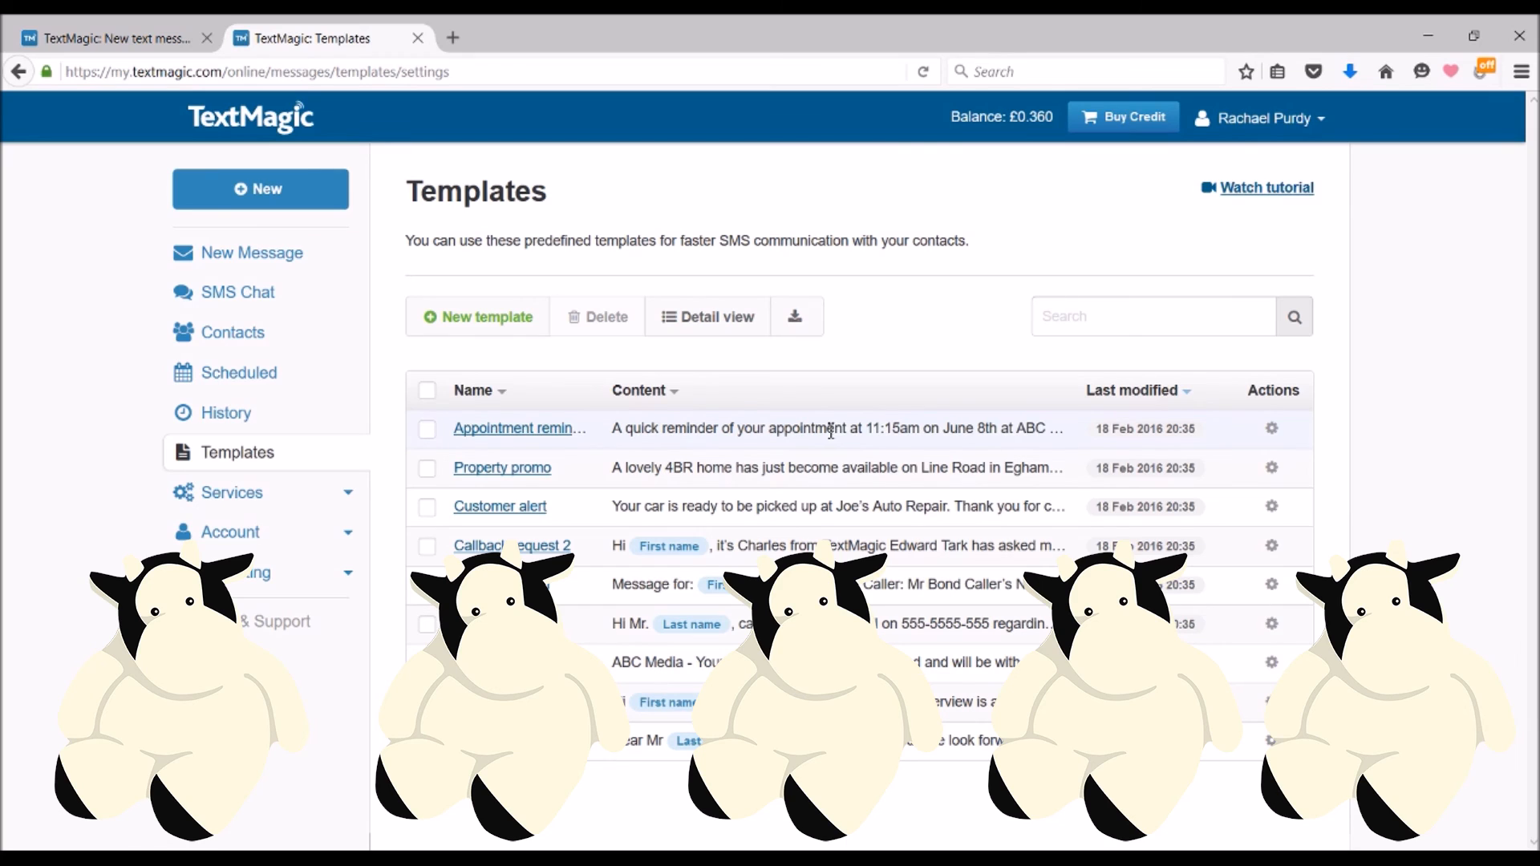
mouse_move(806, 472)
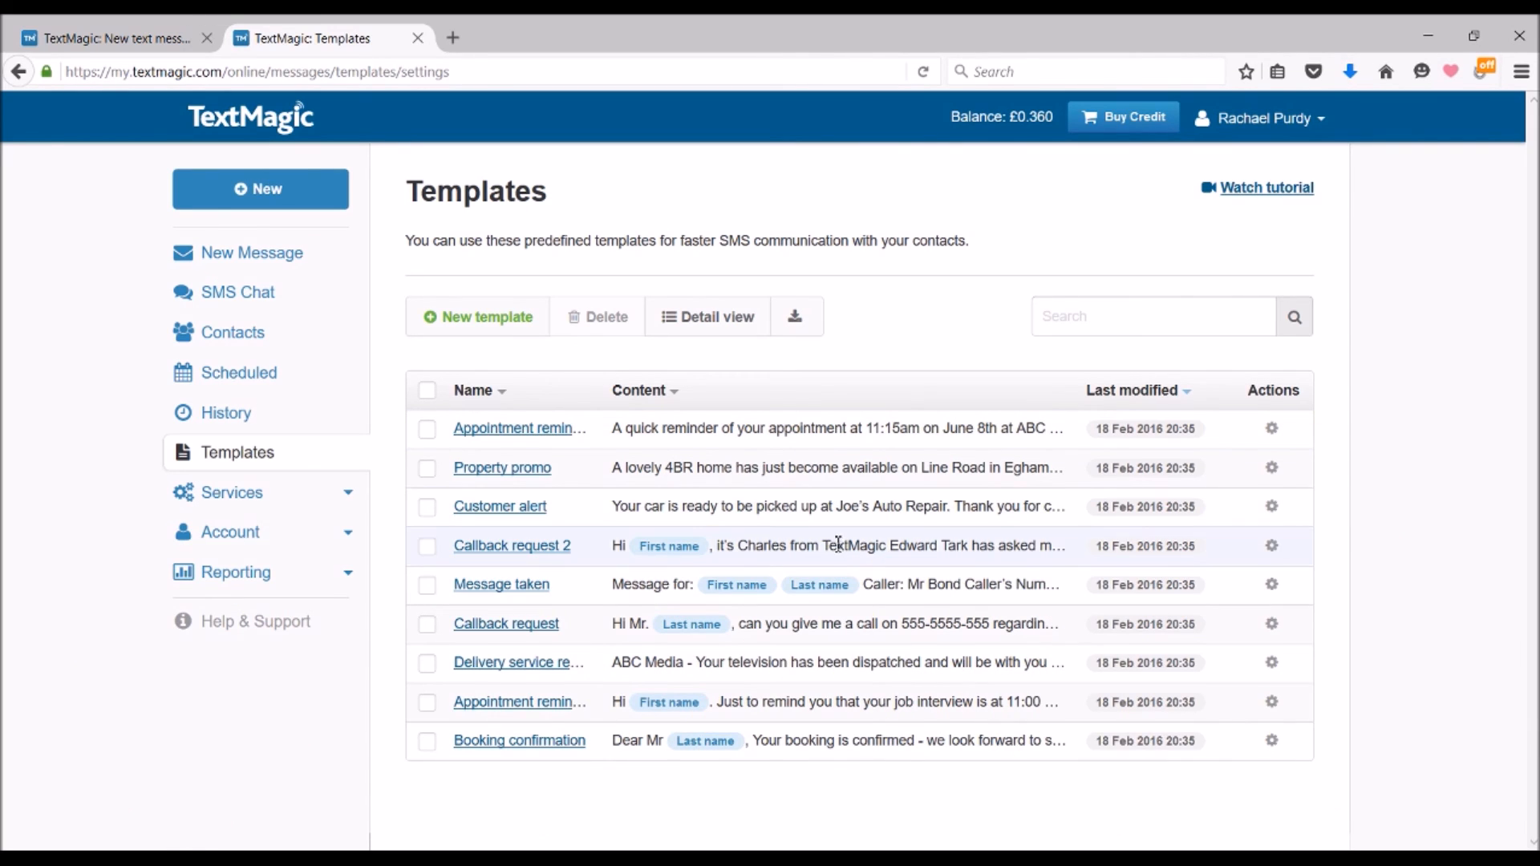
mouse_move(862, 579)
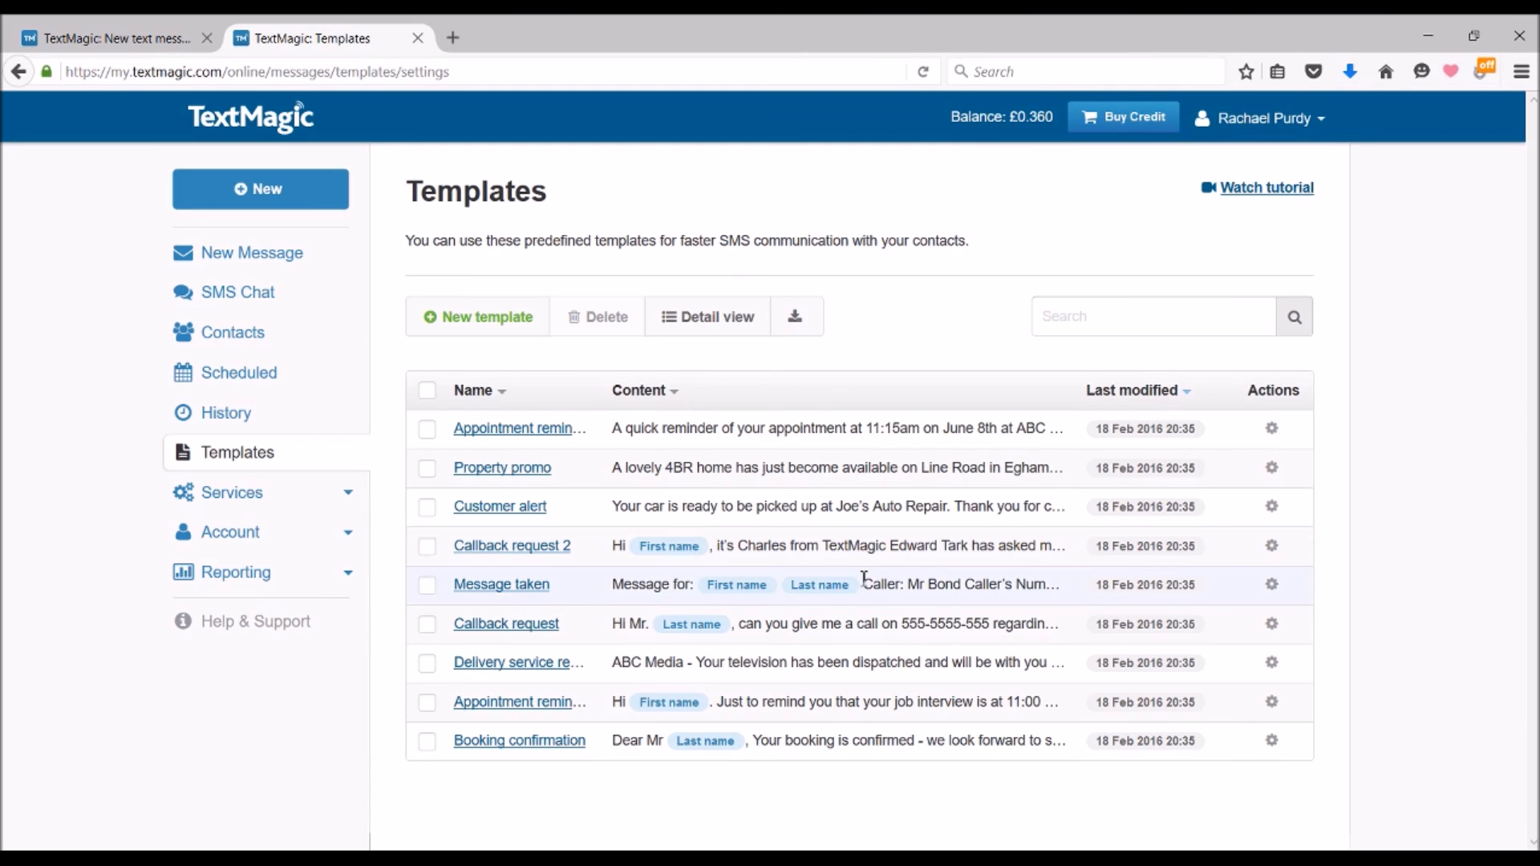
mouse_move(864, 706)
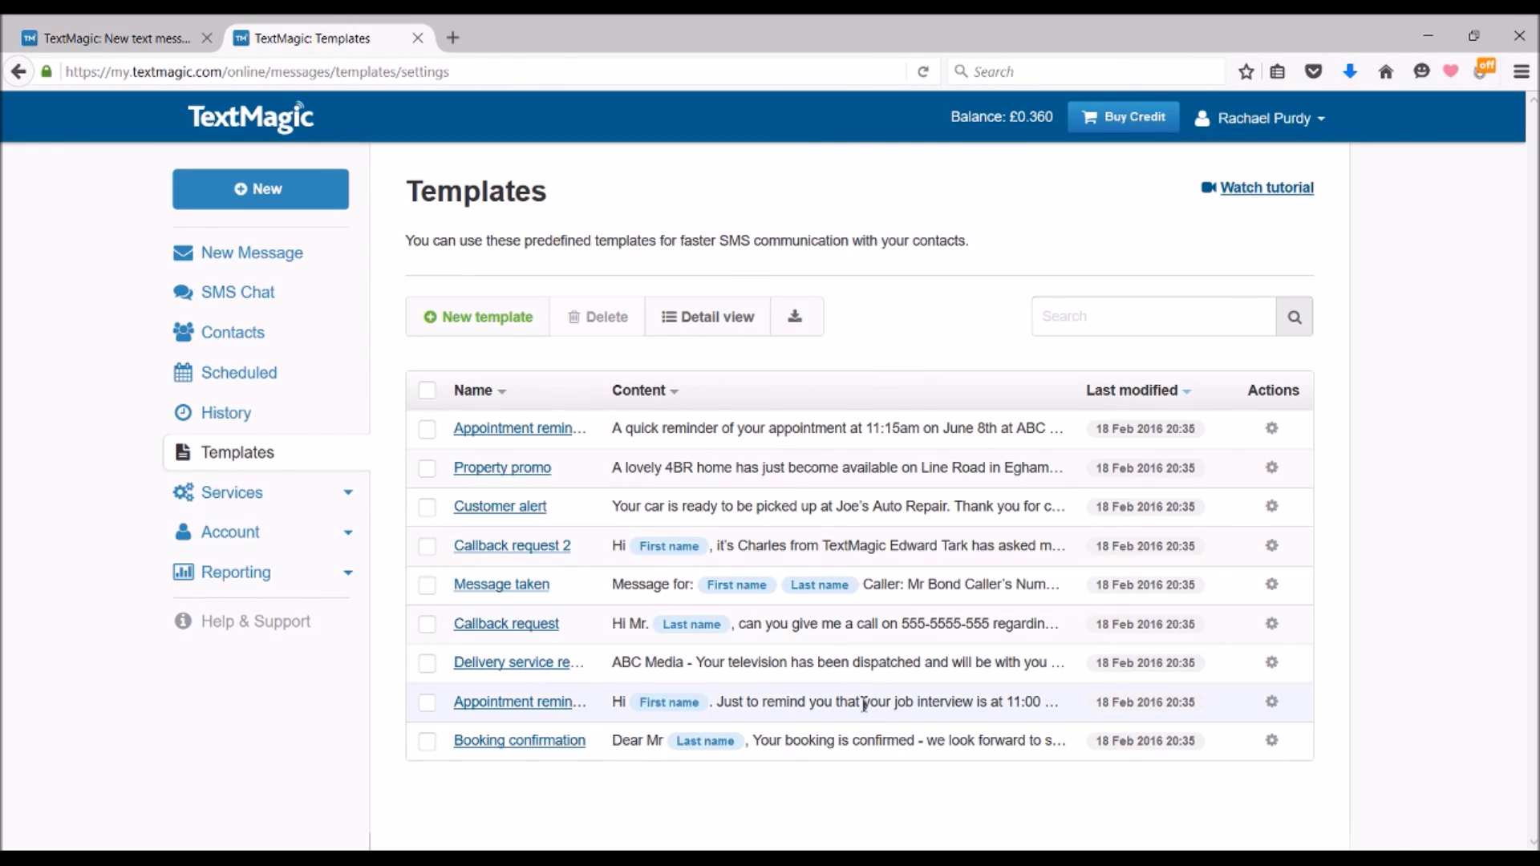
mouse_move(228, 498)
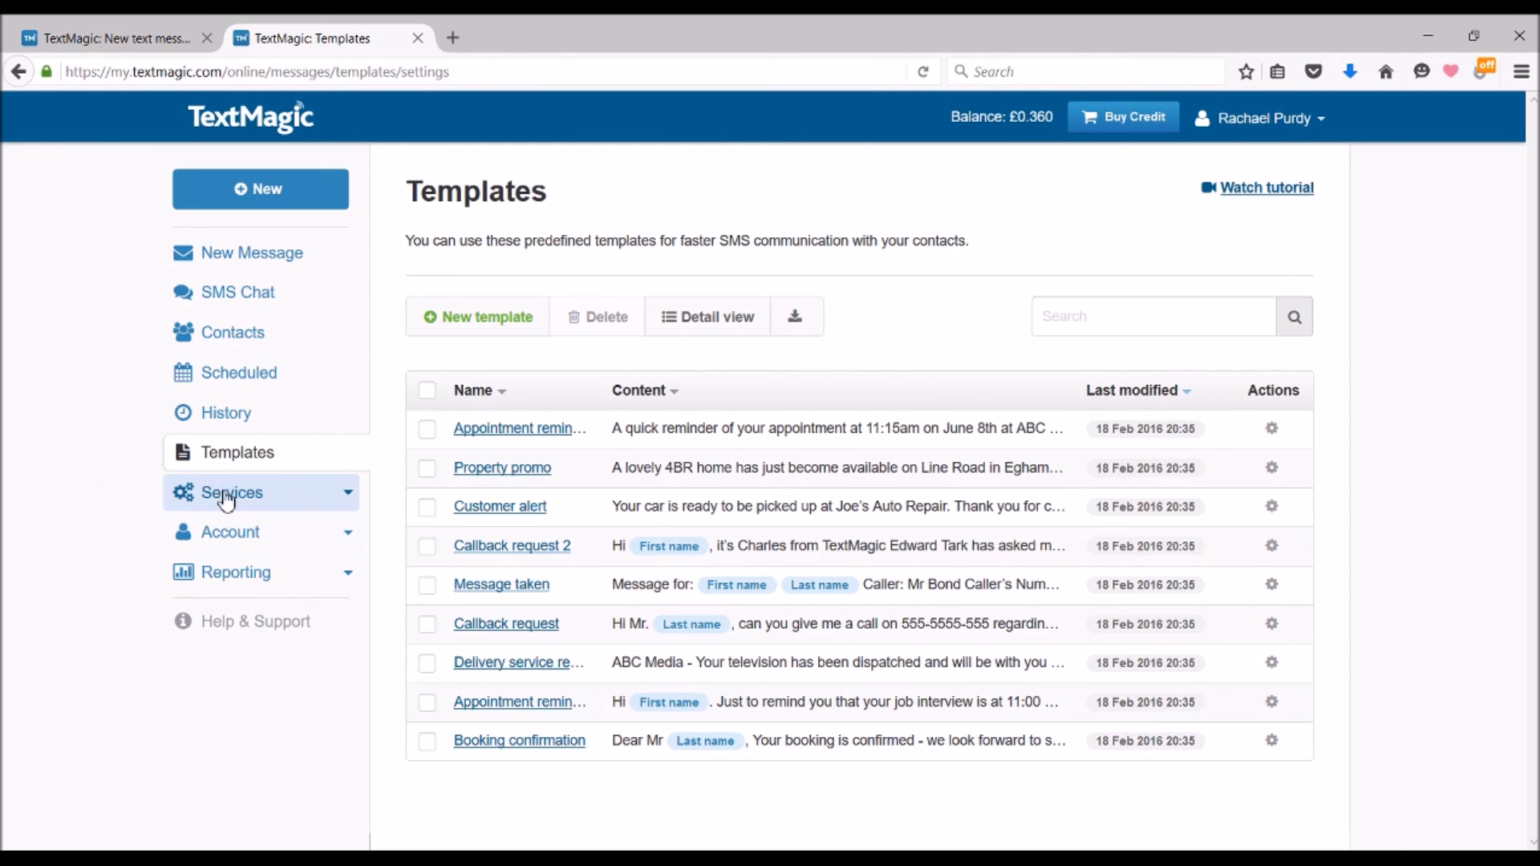
- Expand Services and Reporting in the sidebar and load the Messaging stats report
click(231, 493)
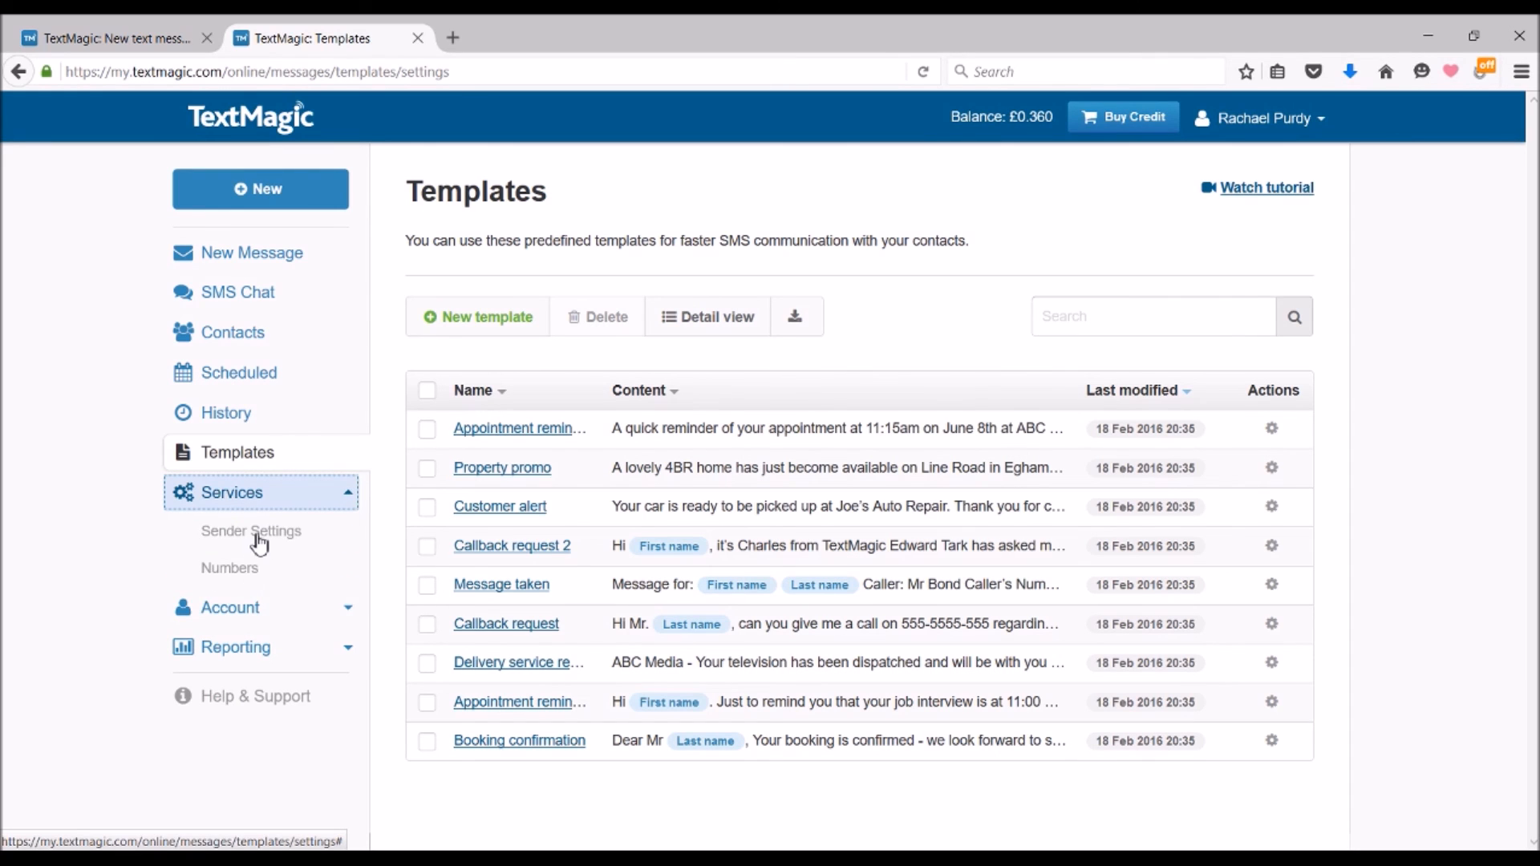
click(231, 492)
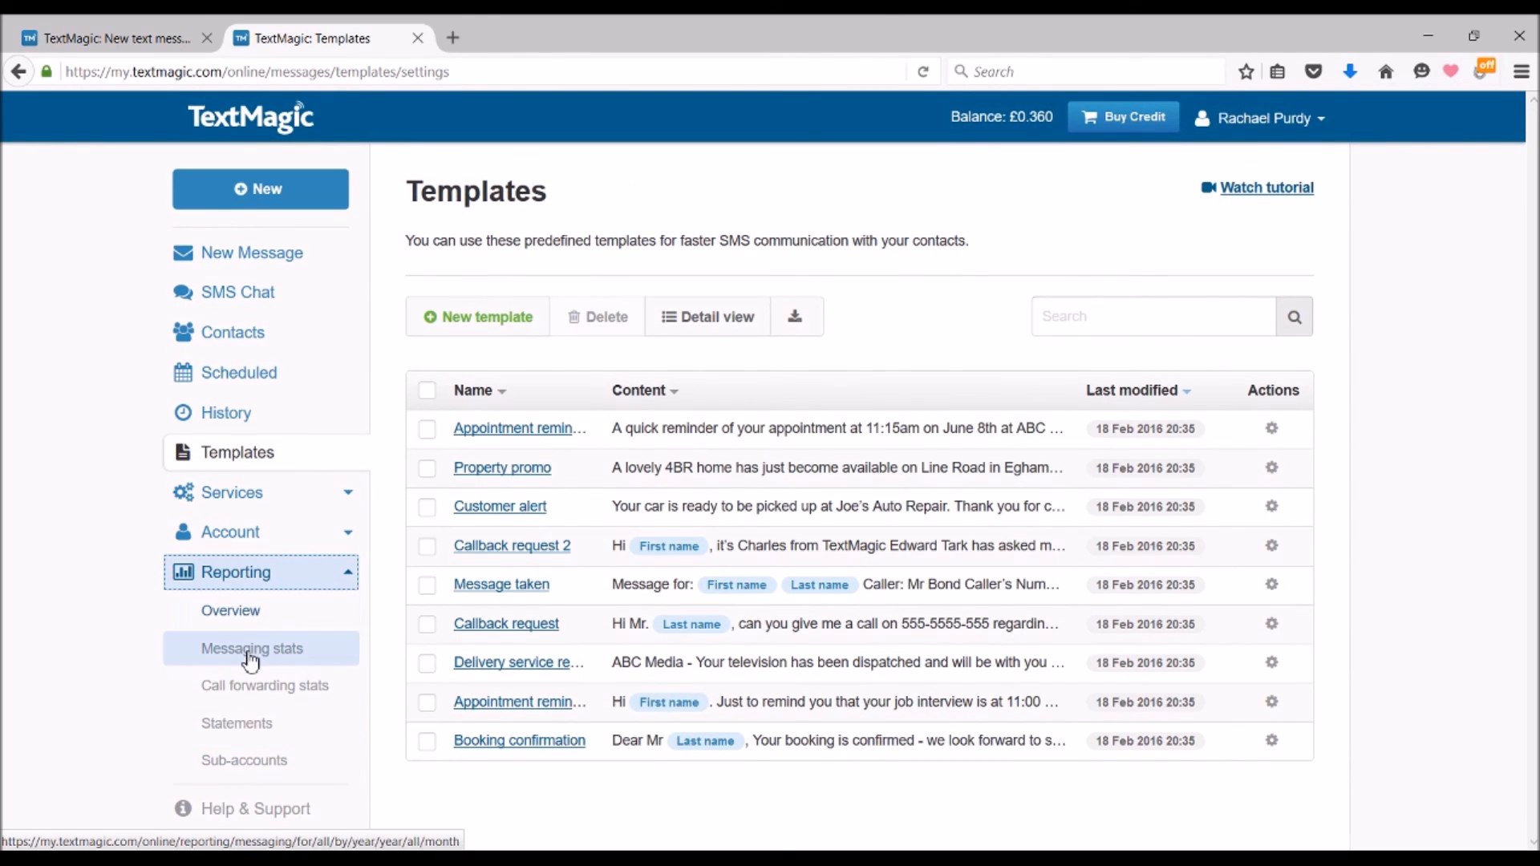
click(250, 648)
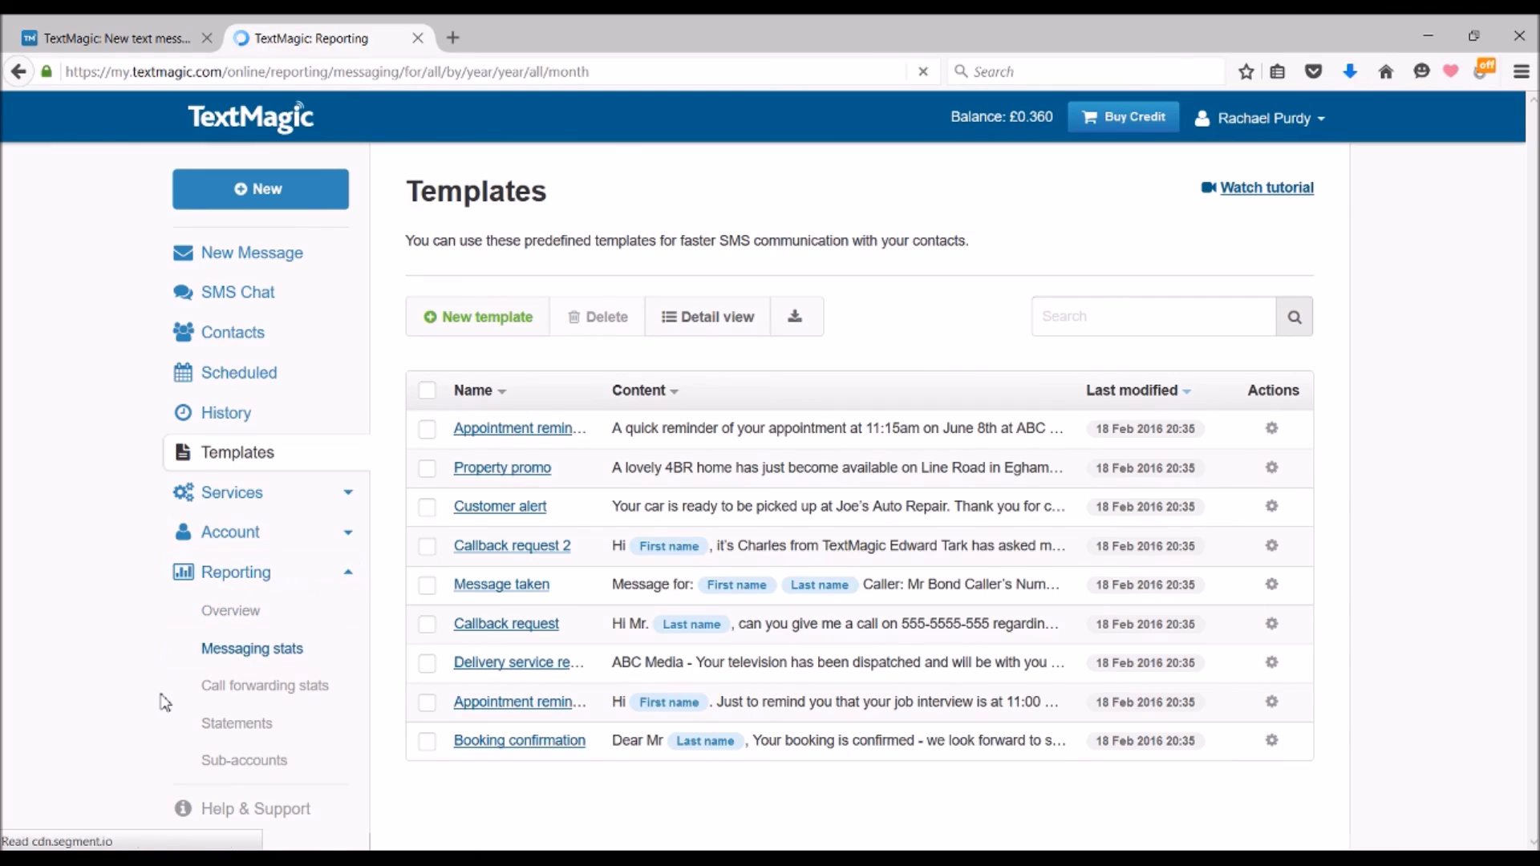